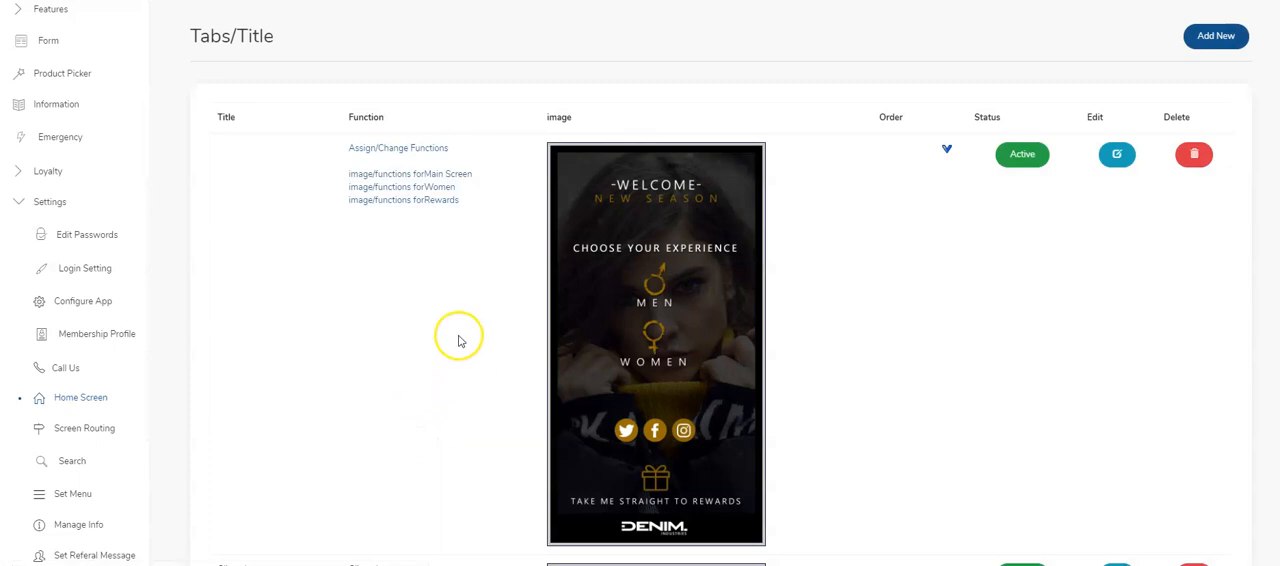
mouse_move(698, 508)
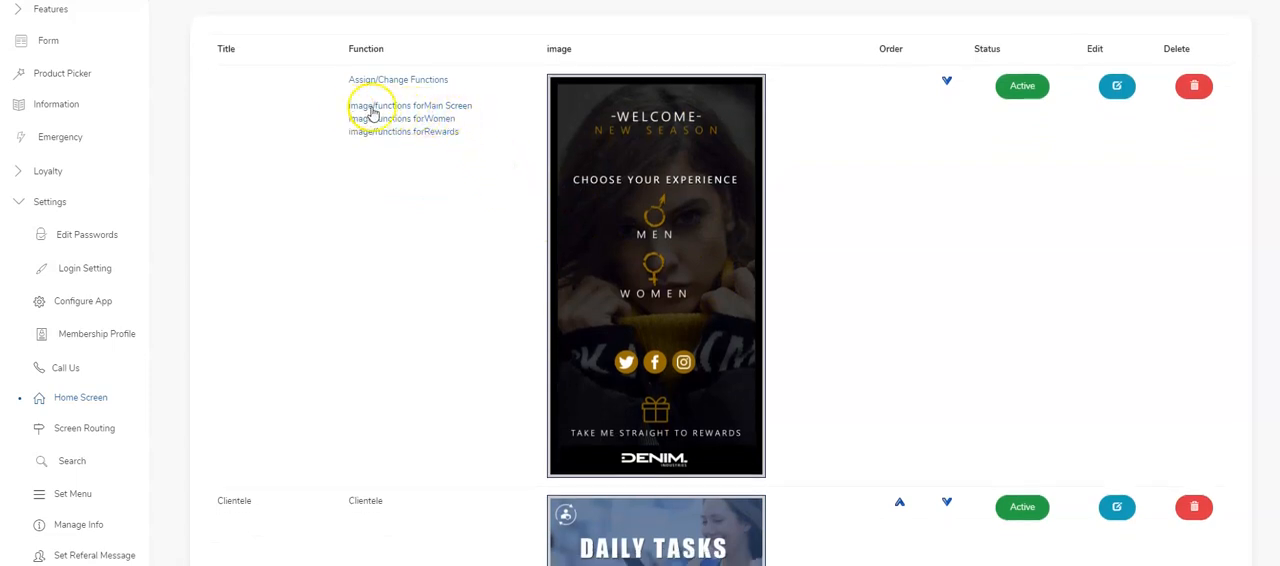
mouse_move(422, 332)
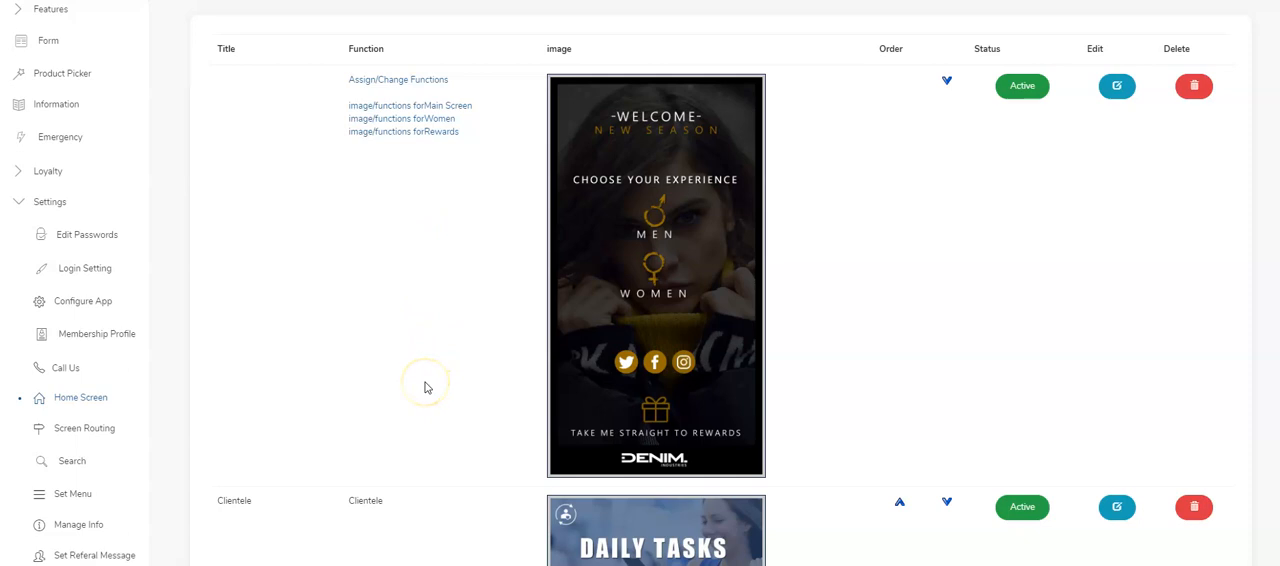
mouse_move(661, 263)
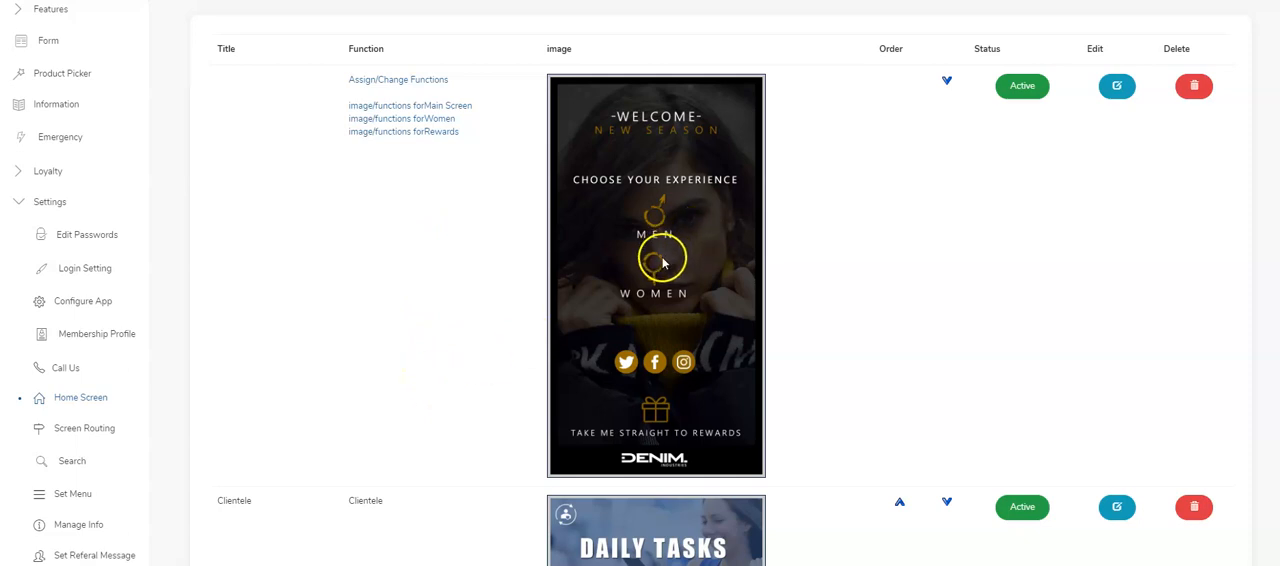
mouse_move(655, 220)
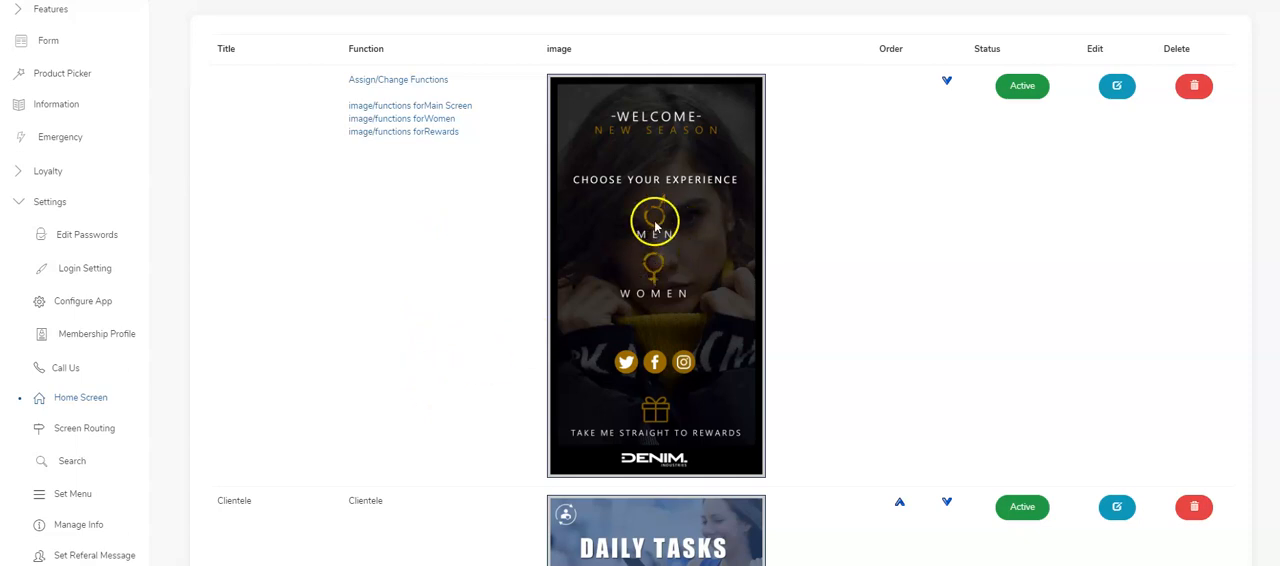
mouse_move(663, 207)
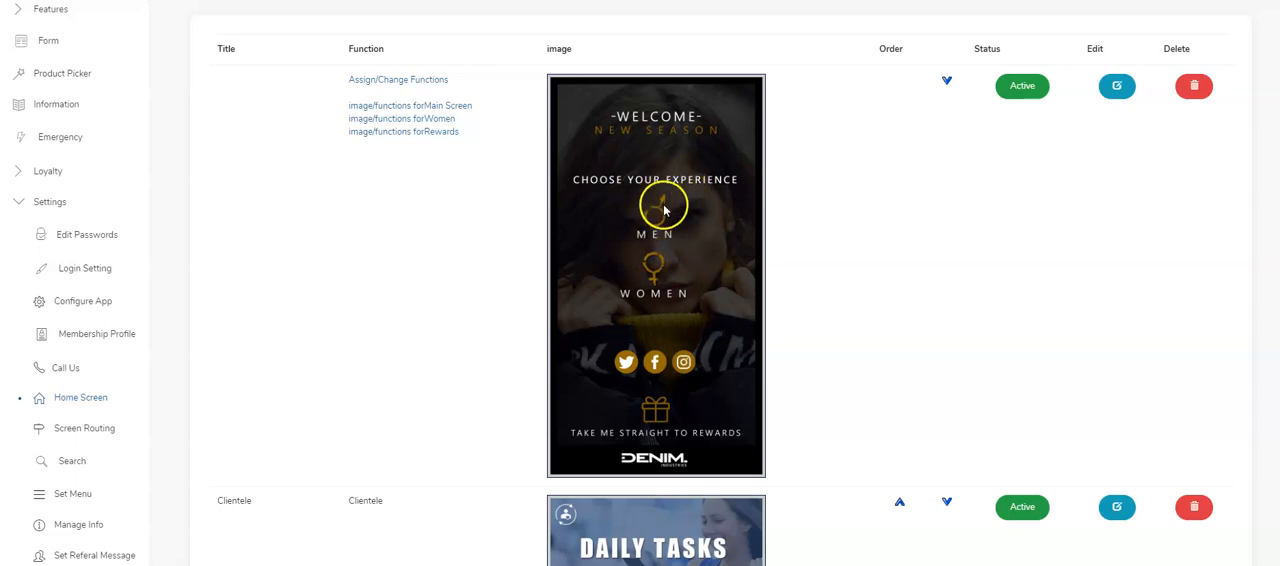
mouse_move(843, 240)
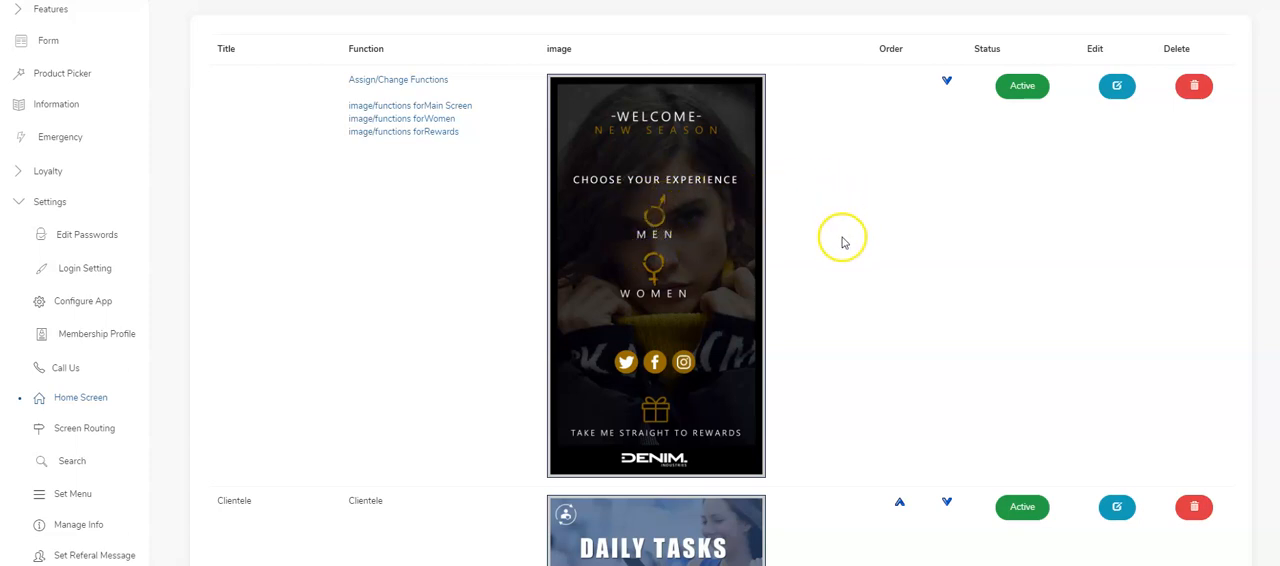
Reload the Home Screen entries and bring up the welcome image's function layout editor.
scroll("down", 3)
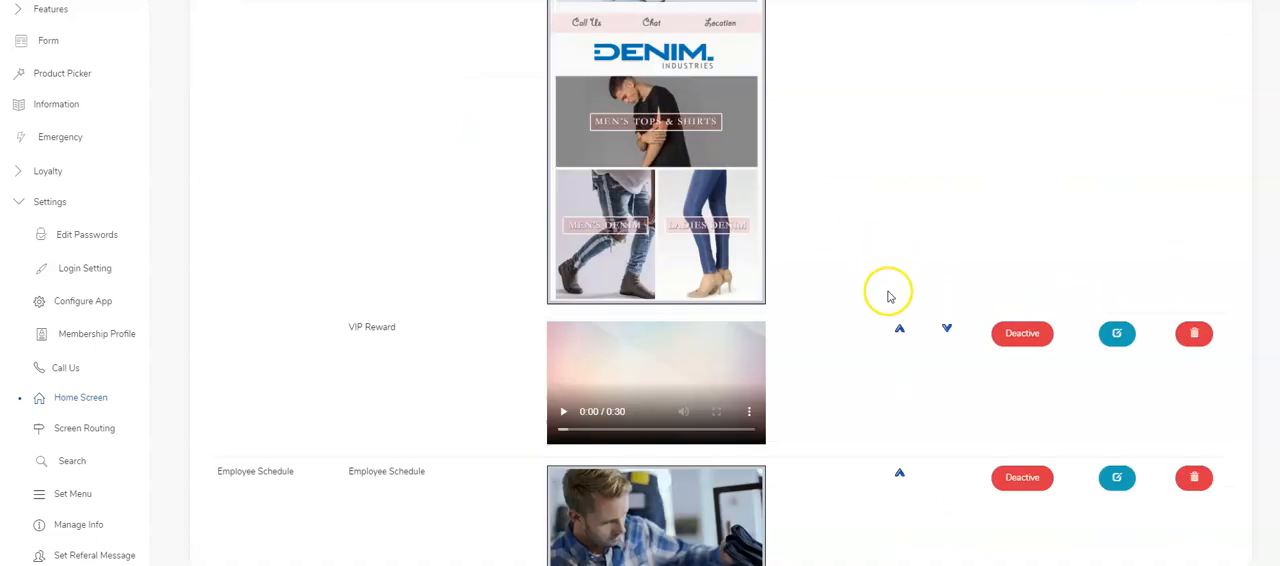
scroll("up", 3)
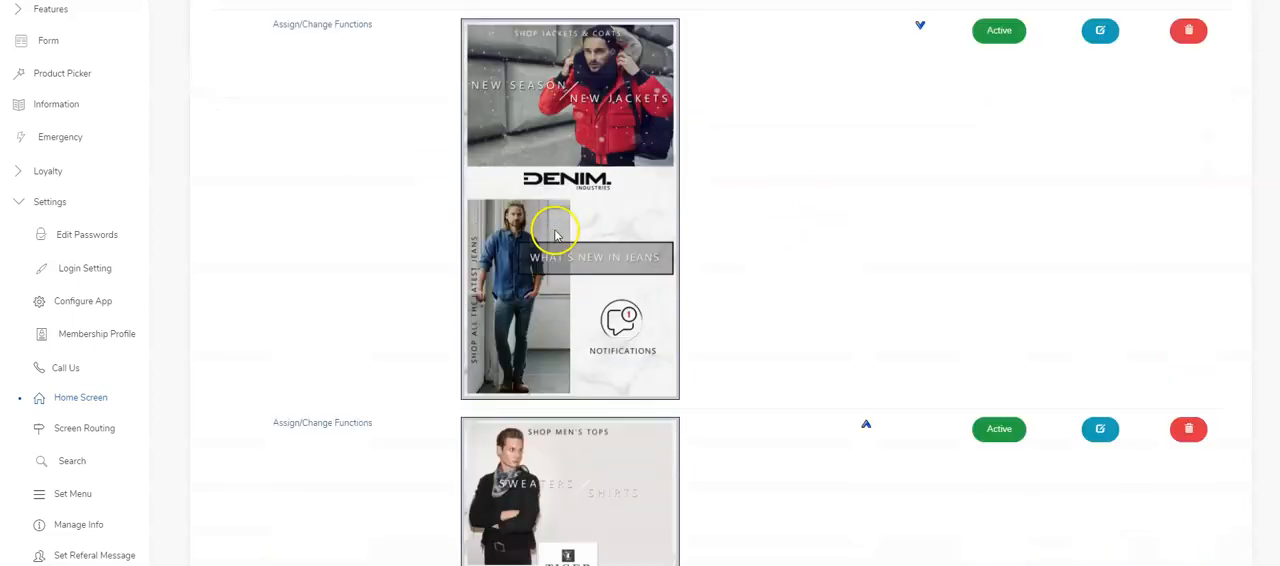
scroll("up", 3)
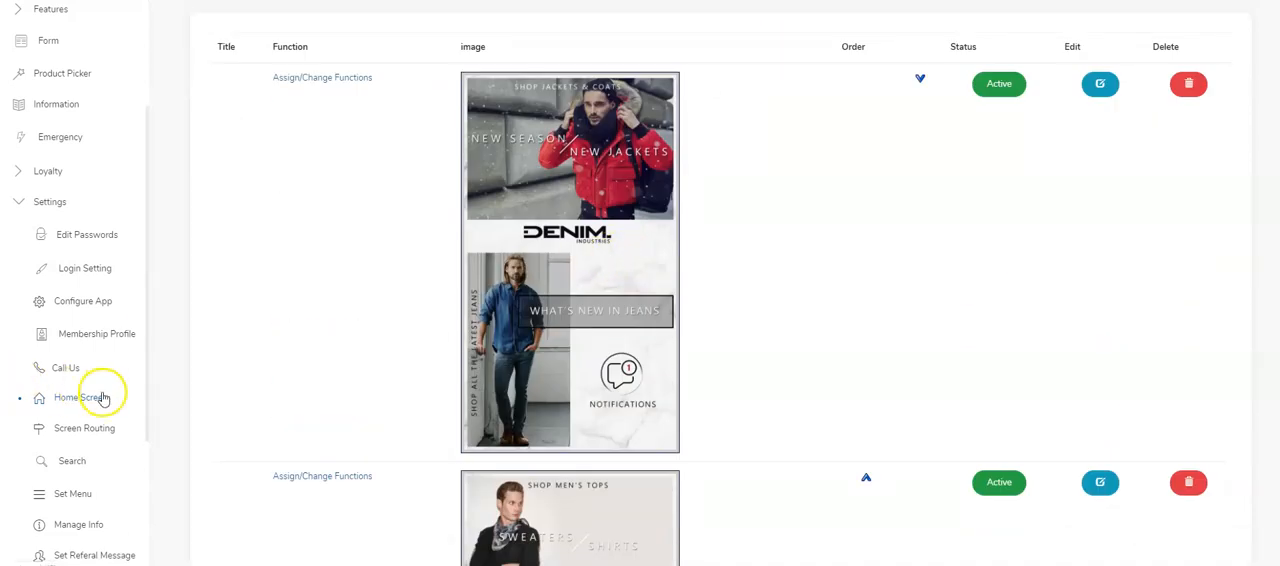
left_click(80, 397)
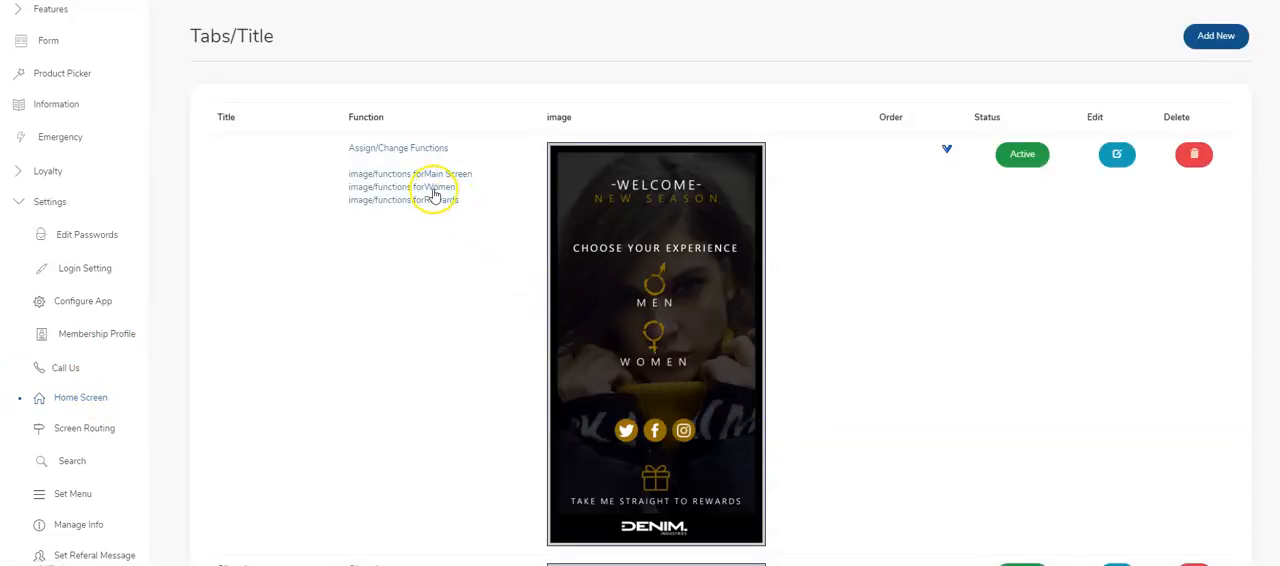
scroll("down", 3)
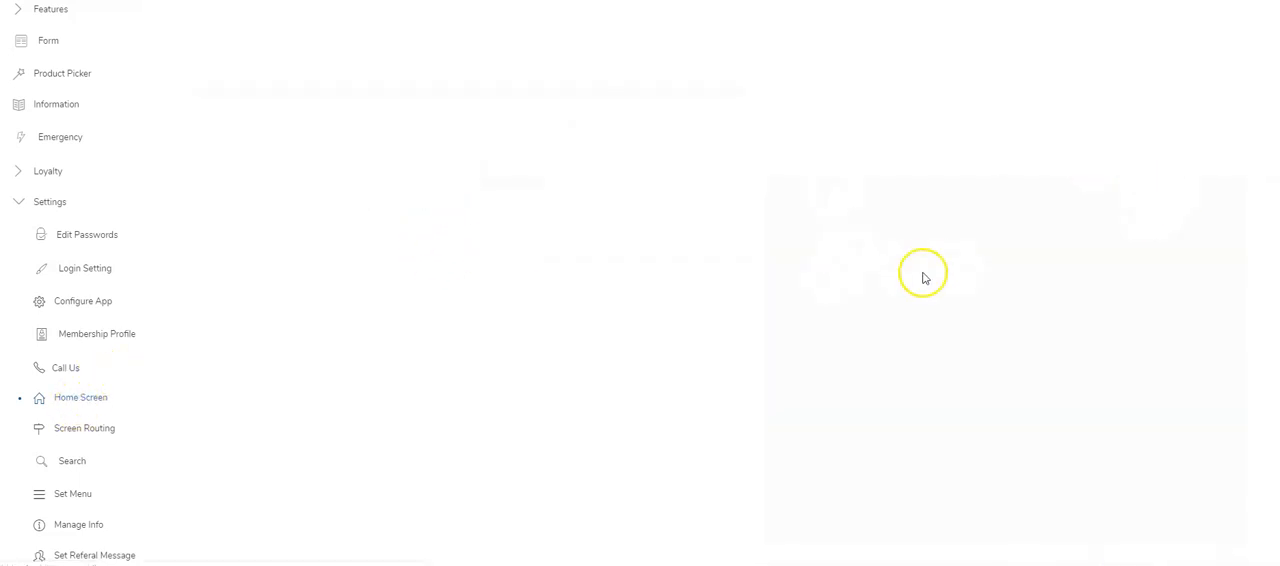
left_click(80, 397)
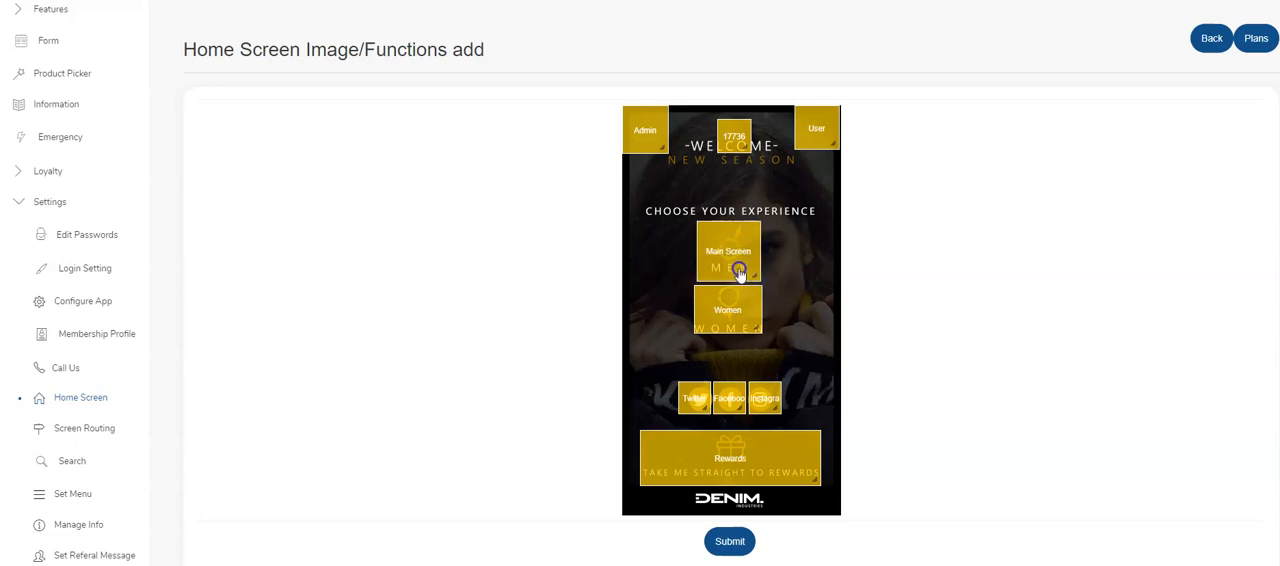
Retitle the Main Screen Multi Function hotspot to 'Mens' and submit the layout.
left_click(728, 251)
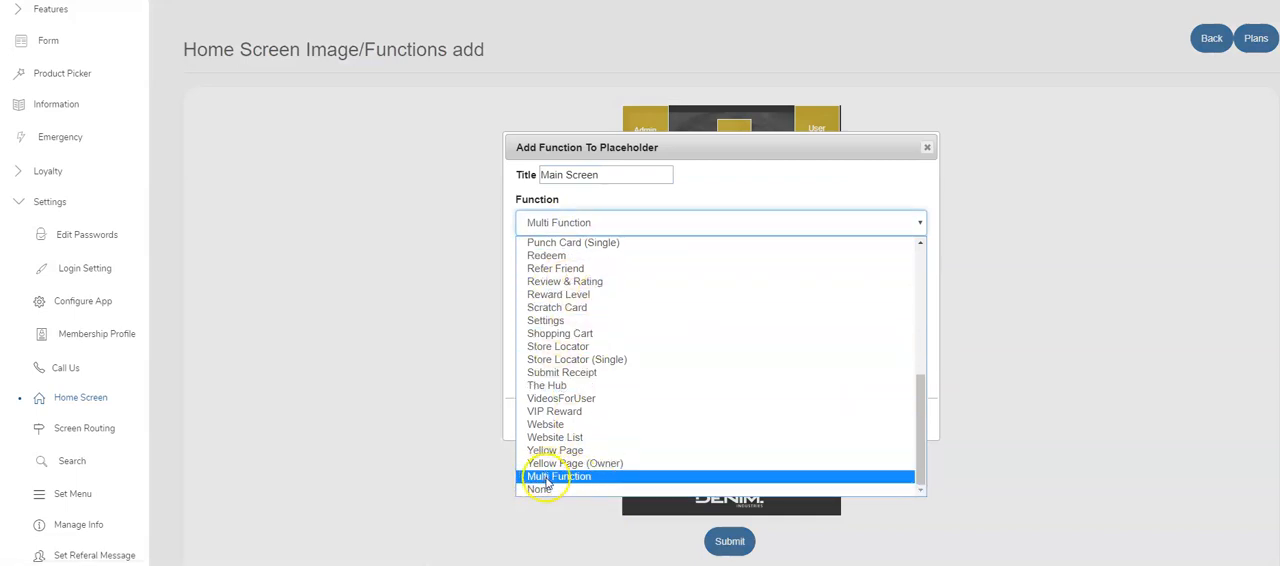
left_click(558, 476)
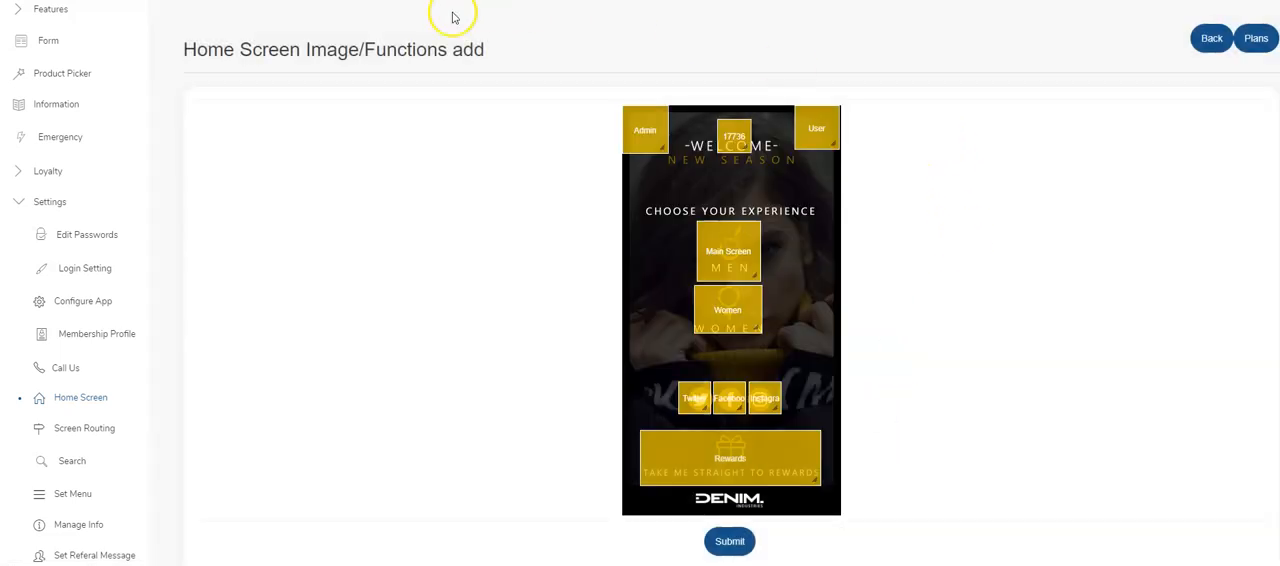
left_click(728, 251)
type("M")
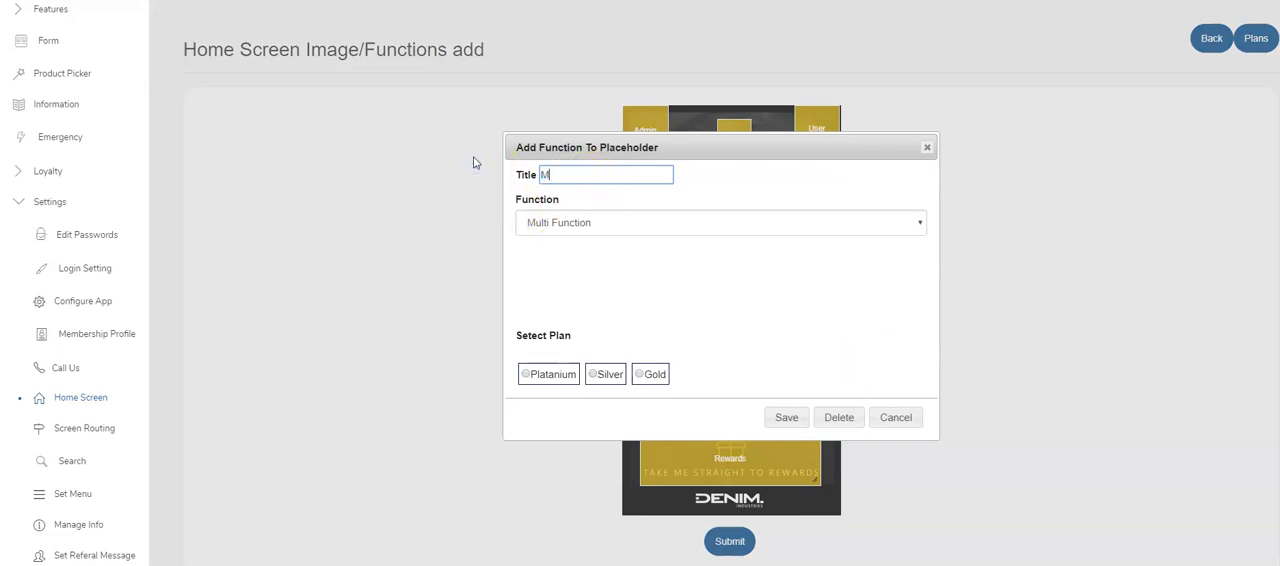
type("ens")
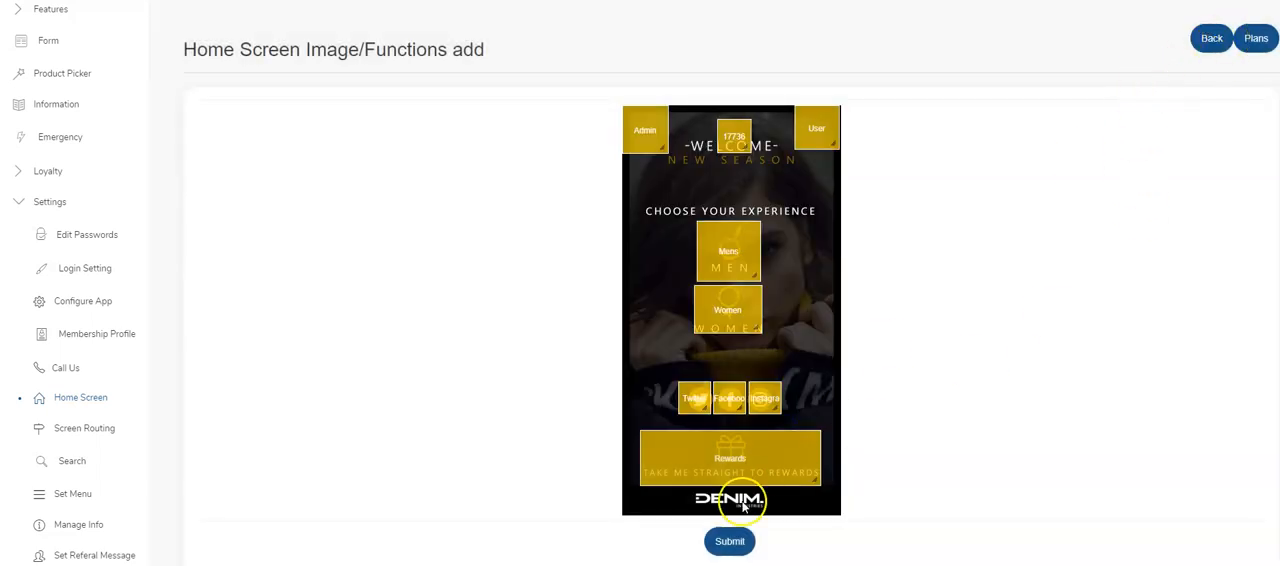
left_click(729, 541)
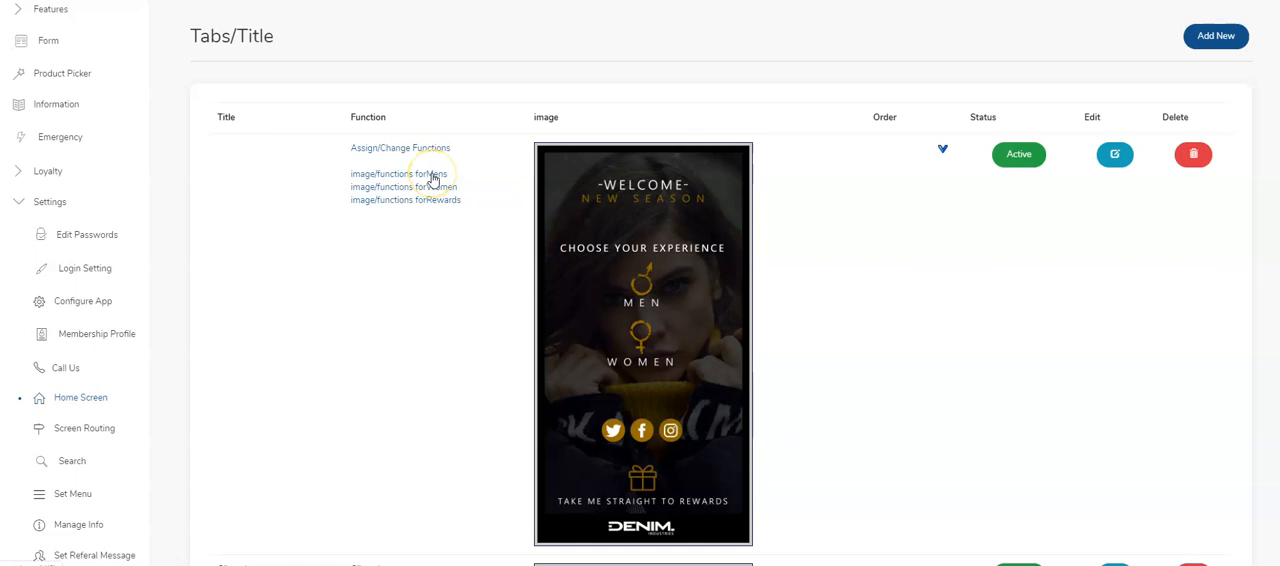
mouse_move(460, 182)
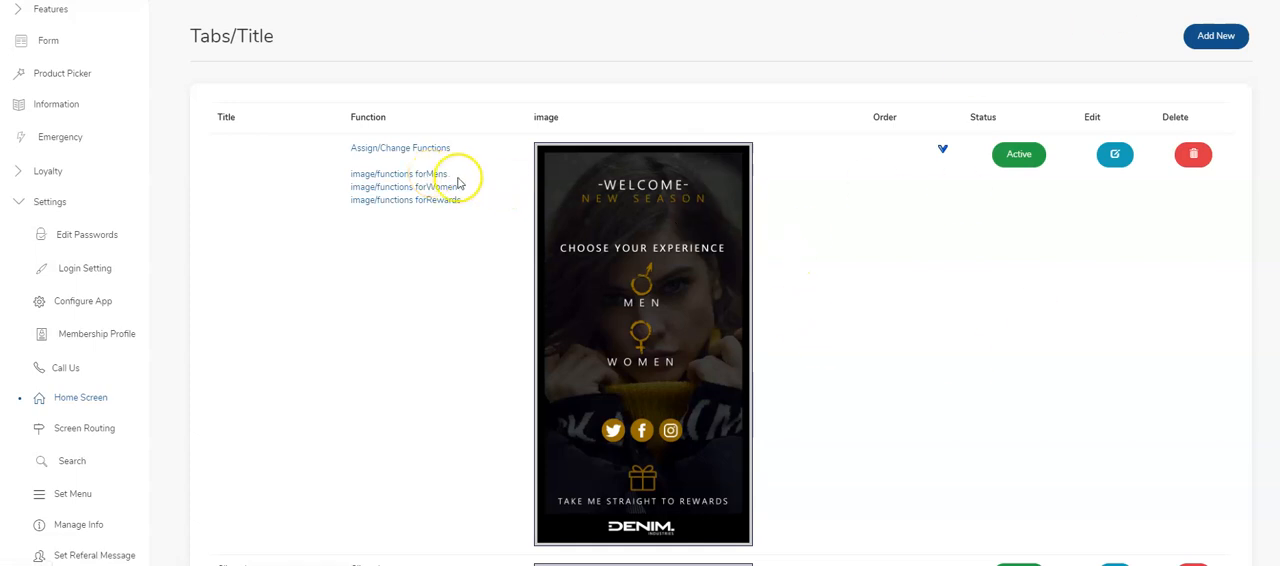
Reopen the welcome image's function layout editor showing Mens, Women and Rewards.
left_click(397, 173)
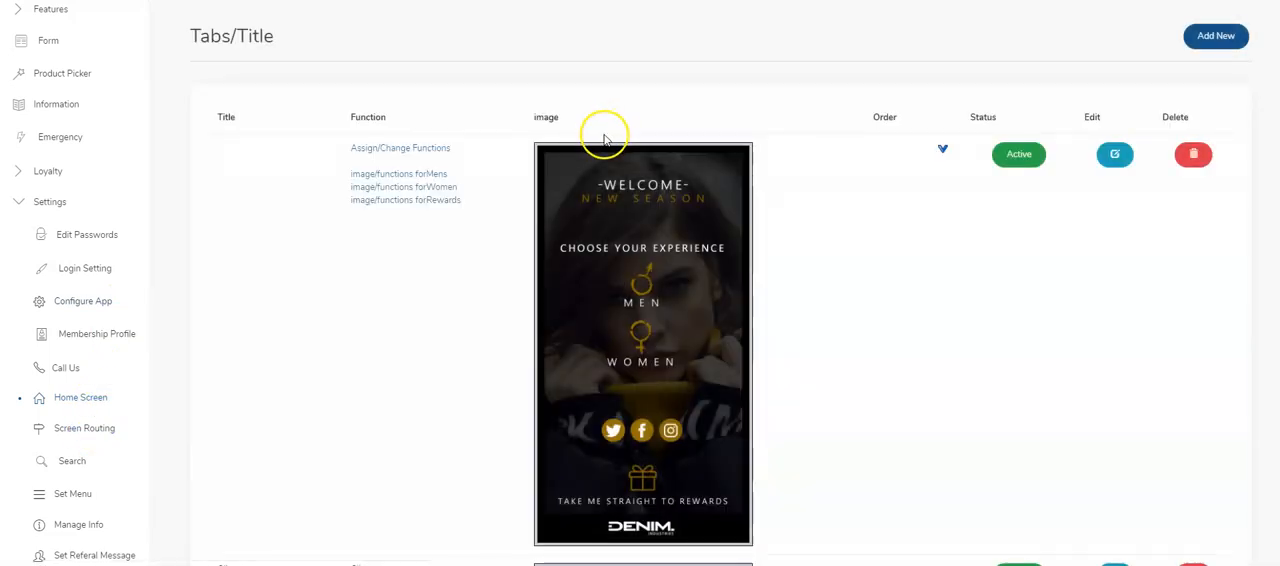
left_click(1114, 154)
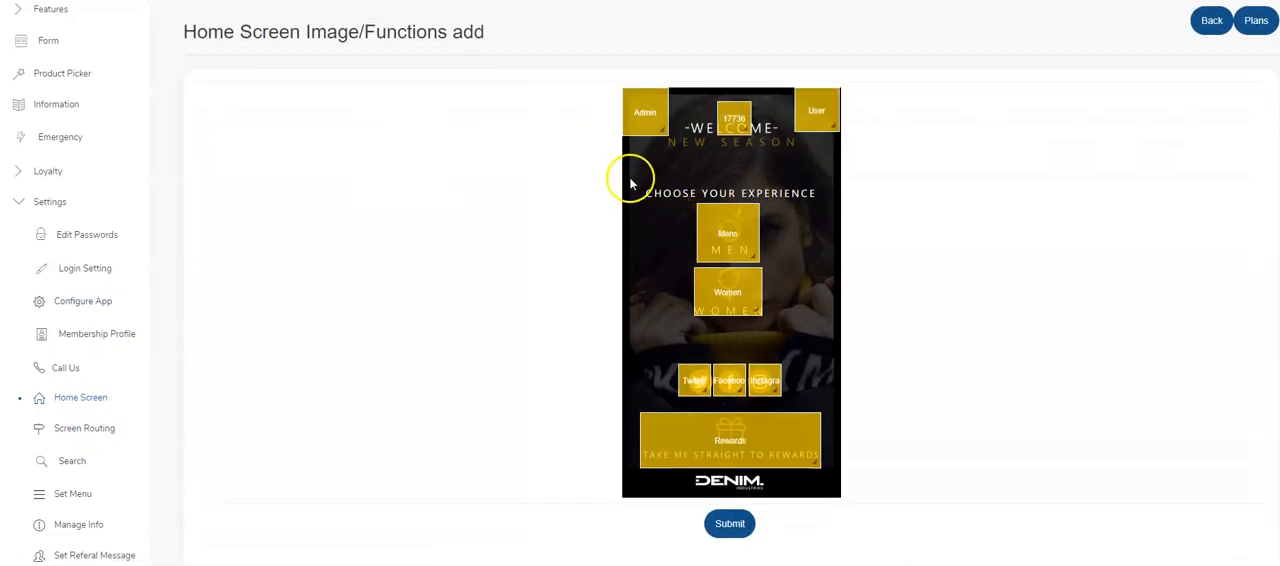
Make the top-centre 17736 hotspot a Multi Function screen titled 'Demo' and save it.
left_click(733, 118)
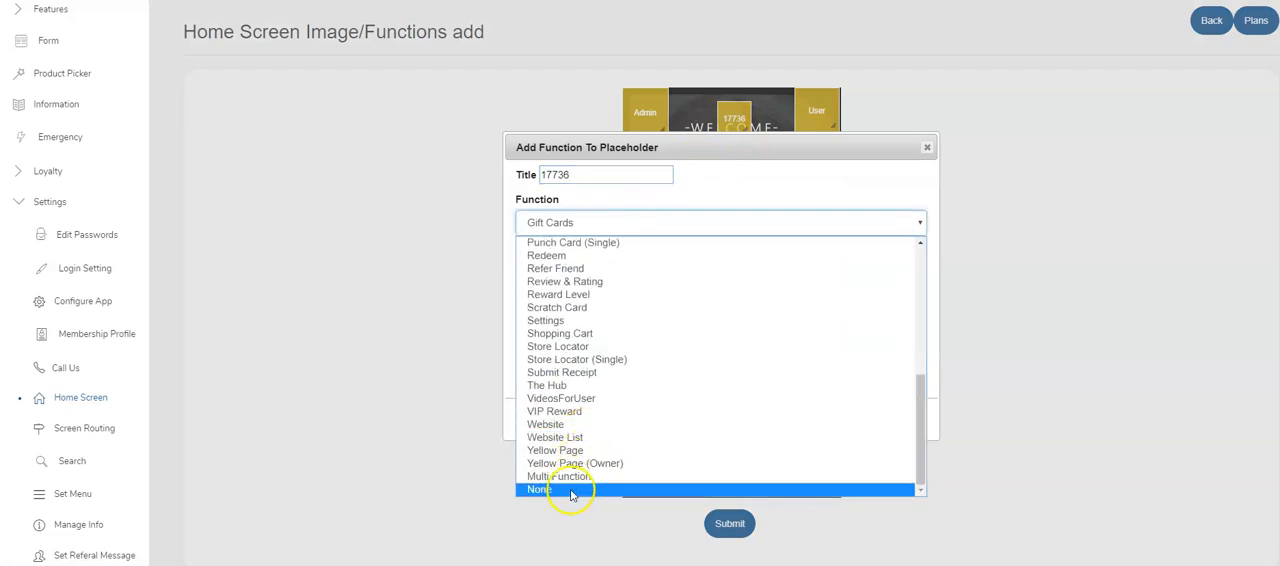
left_click(570, 476)
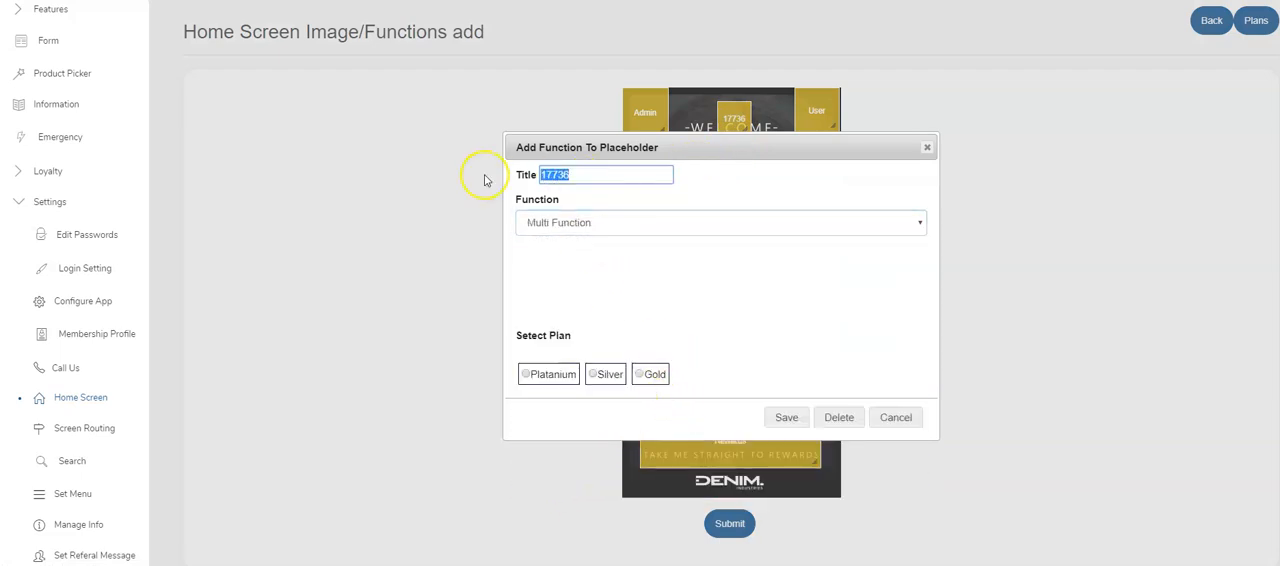
type("Demo")
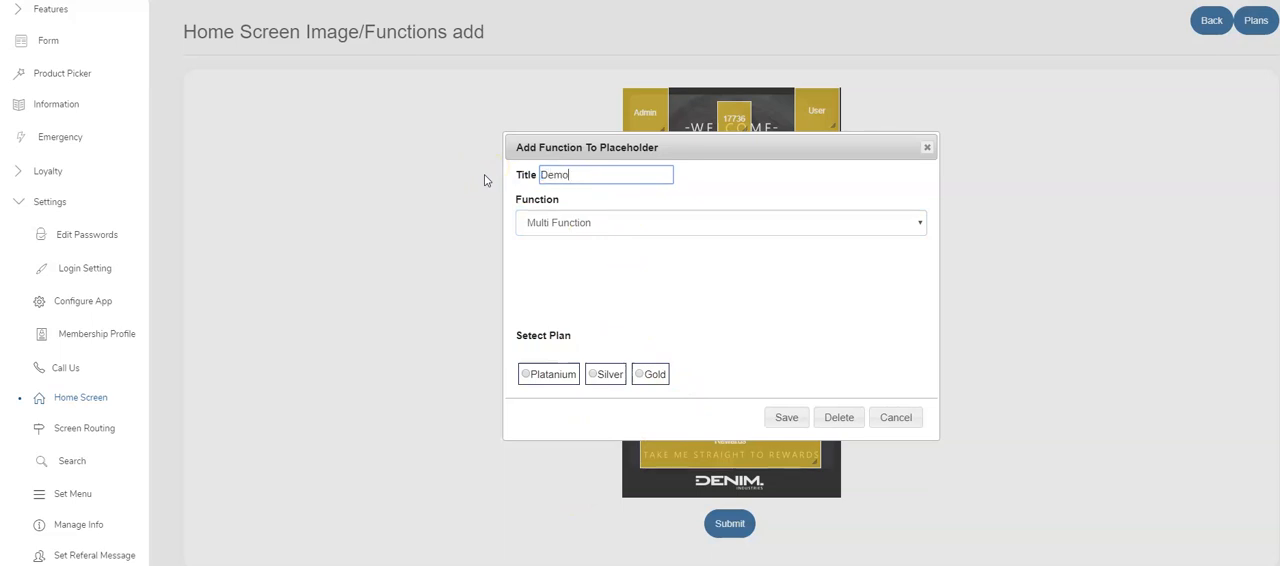
left_click(786, 417)
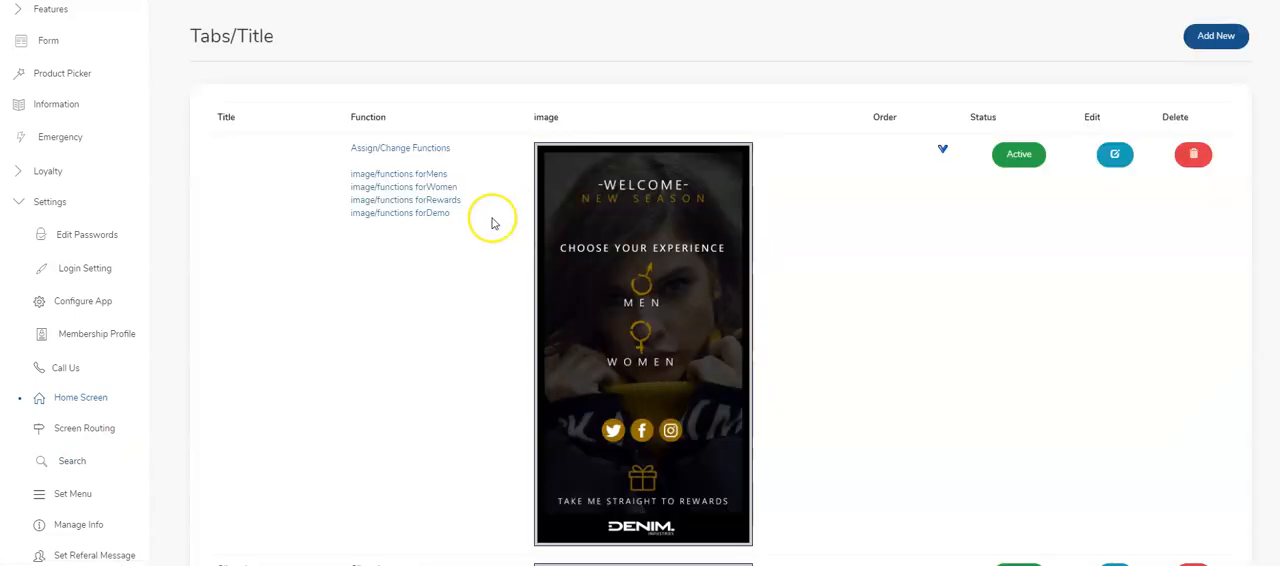
mouse_move(456, 219)
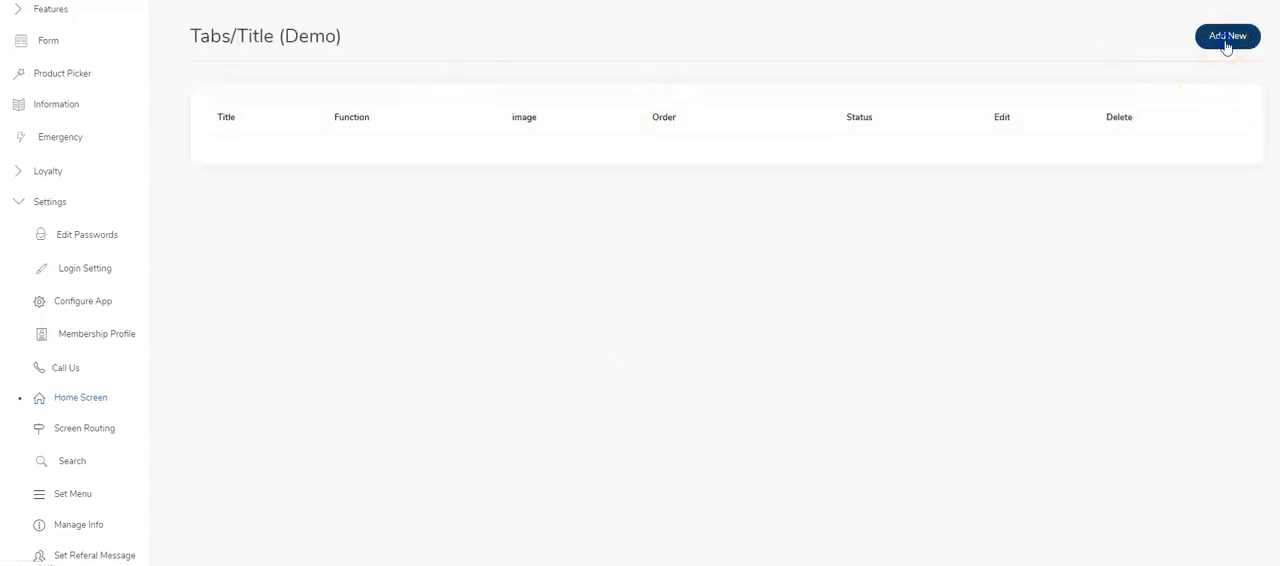
Submit the welcome image's functions with Demo removed, keeping Mens, Women and Rewards.
left_click(1227, 36)
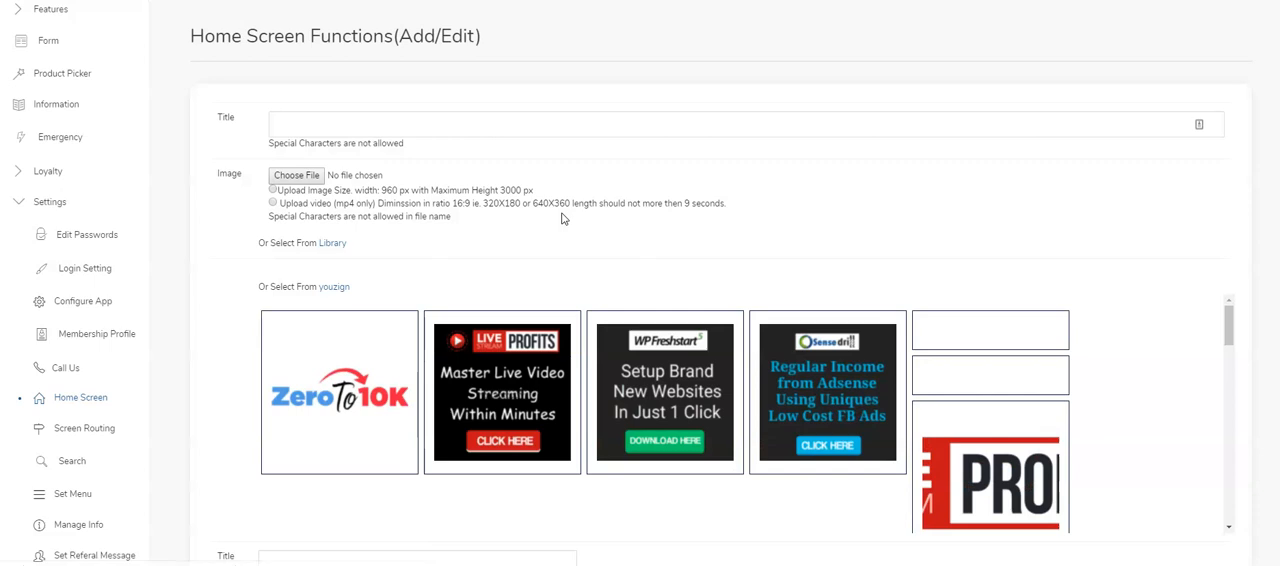
scroll("down", 3)
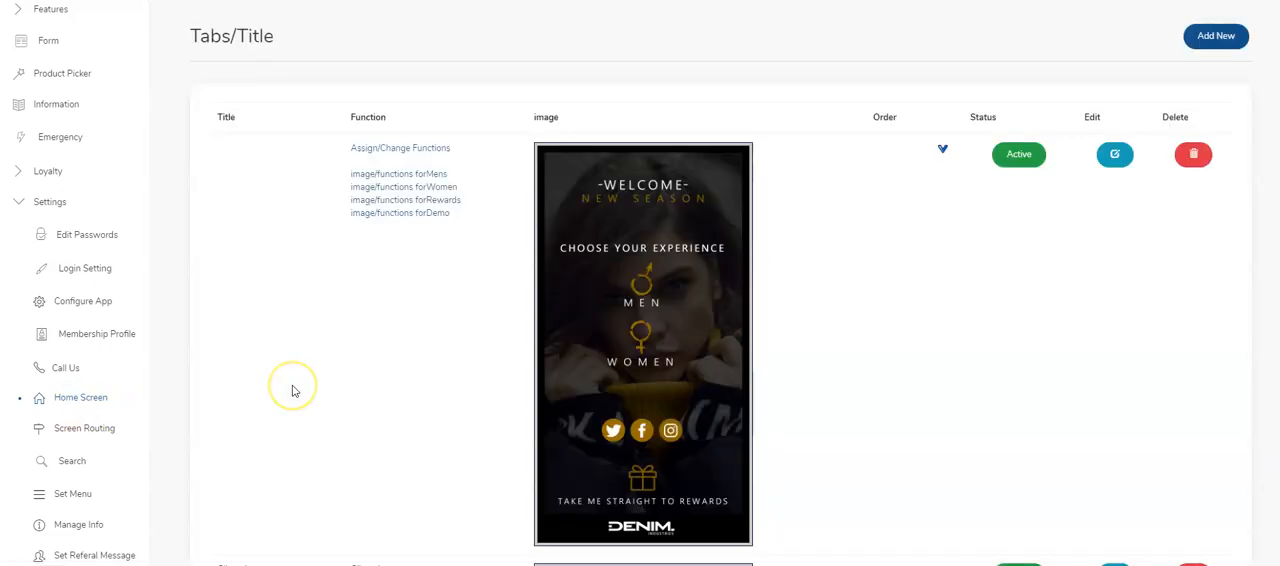
mouse_move(708, 191)
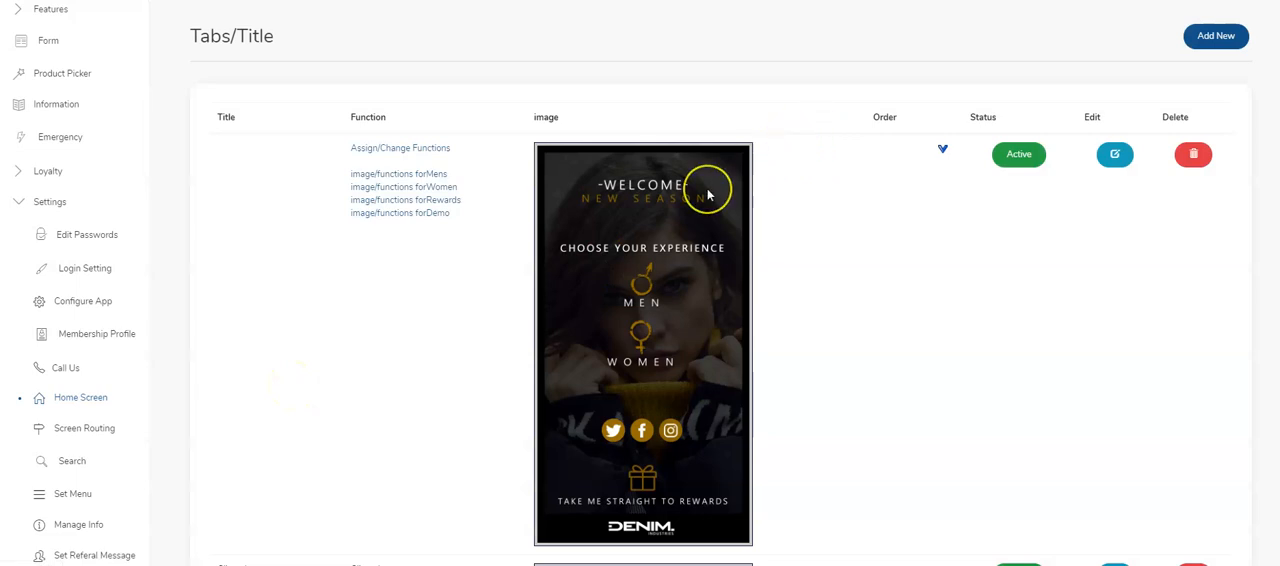
mouse_move(707, 192)
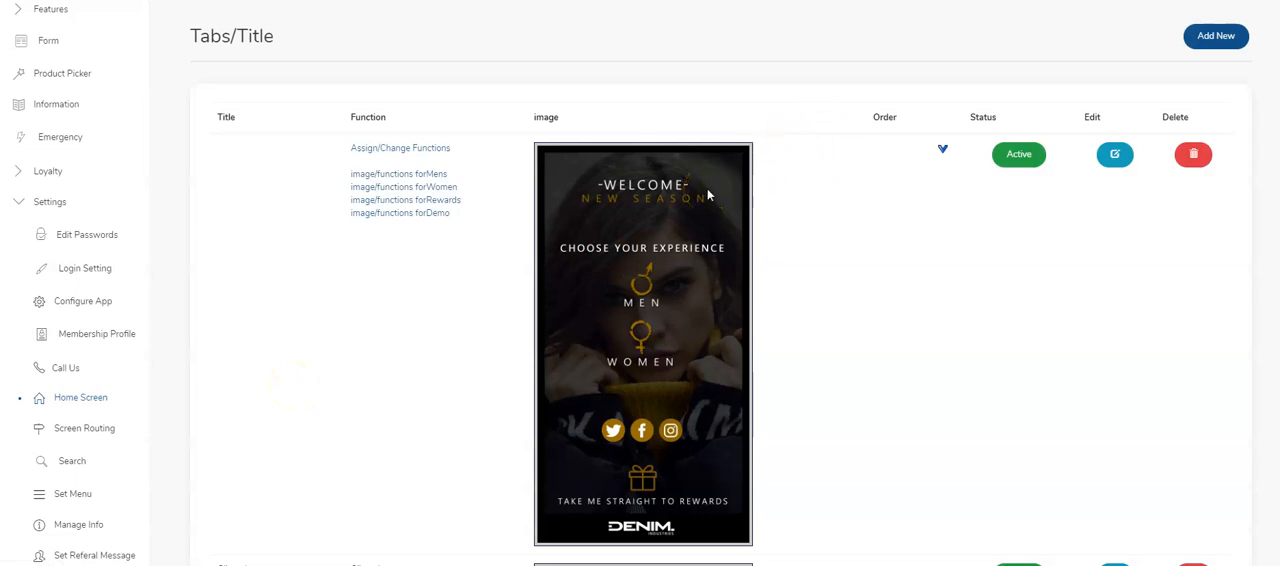
mouse_move(560, 295)
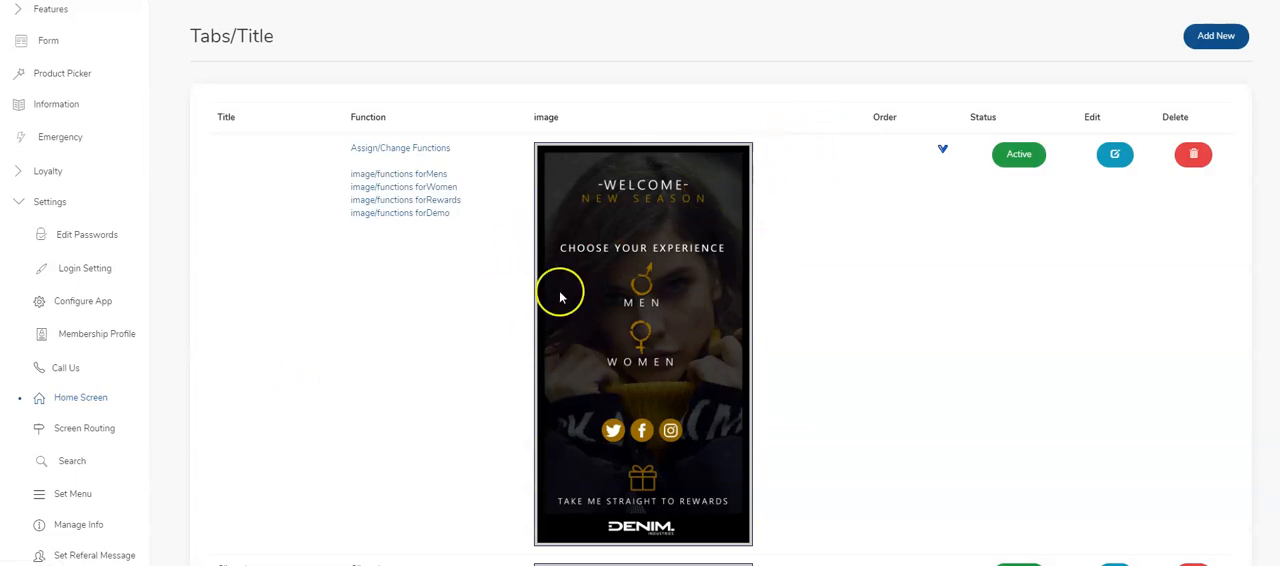
mouse_move(437, 227)
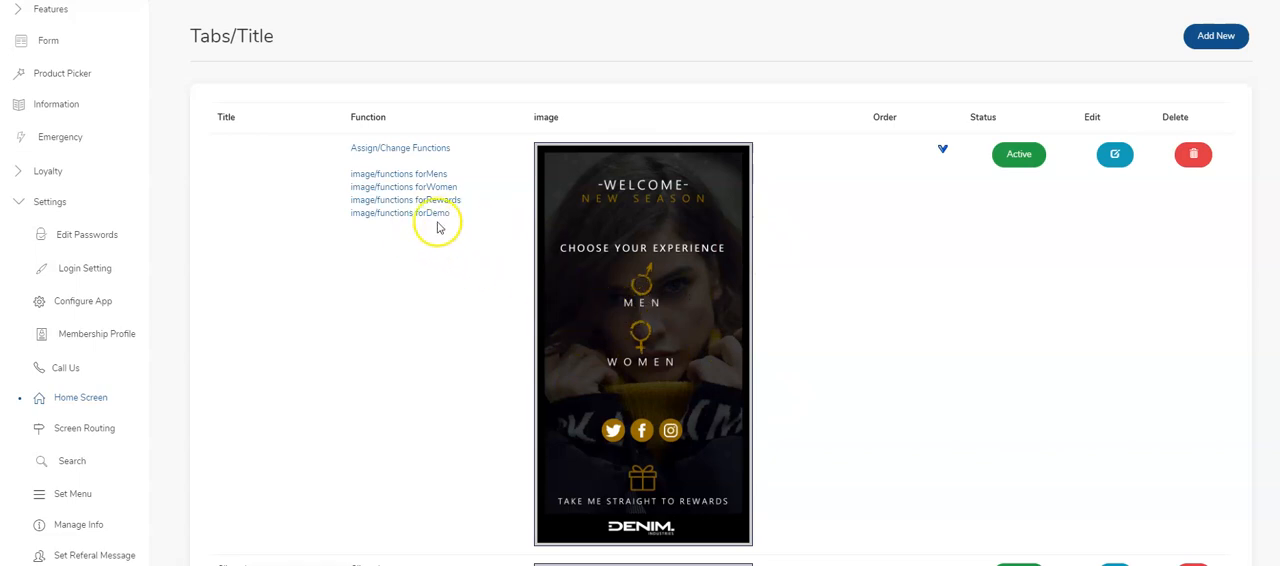
mouse_move(428, 148)
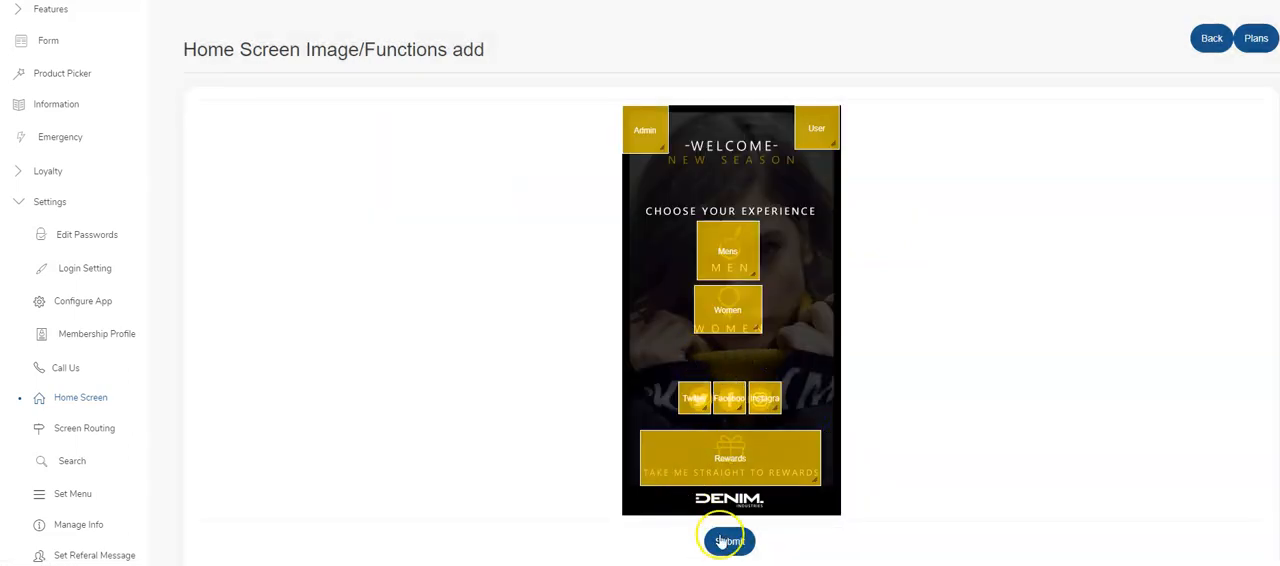
left_click(728, 540)
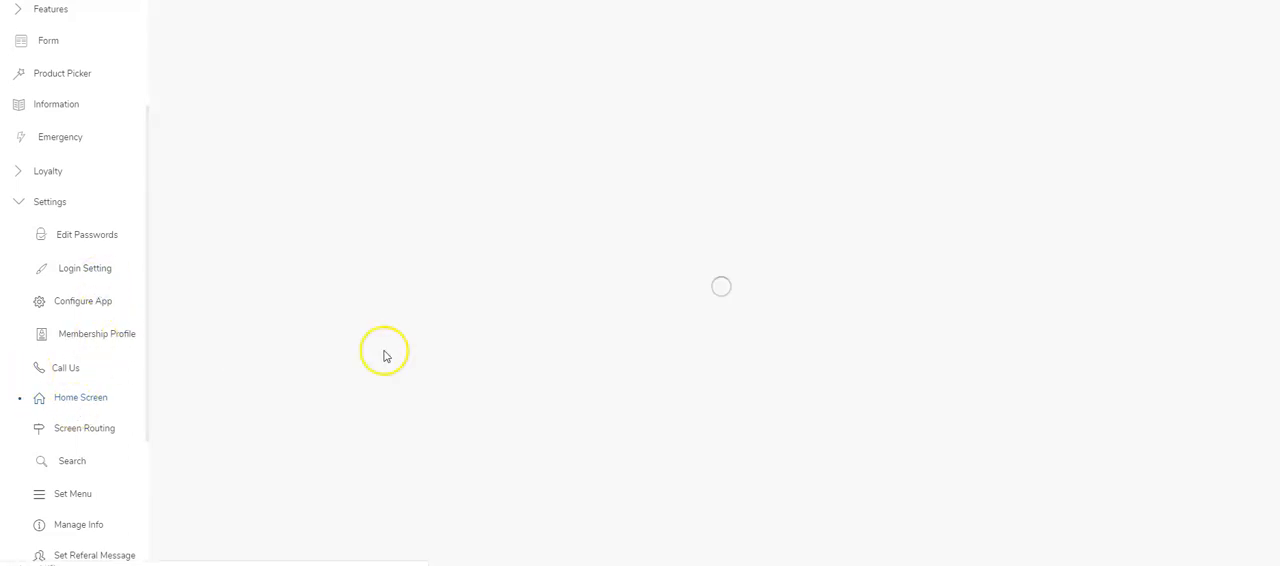
left_click(80, 397)
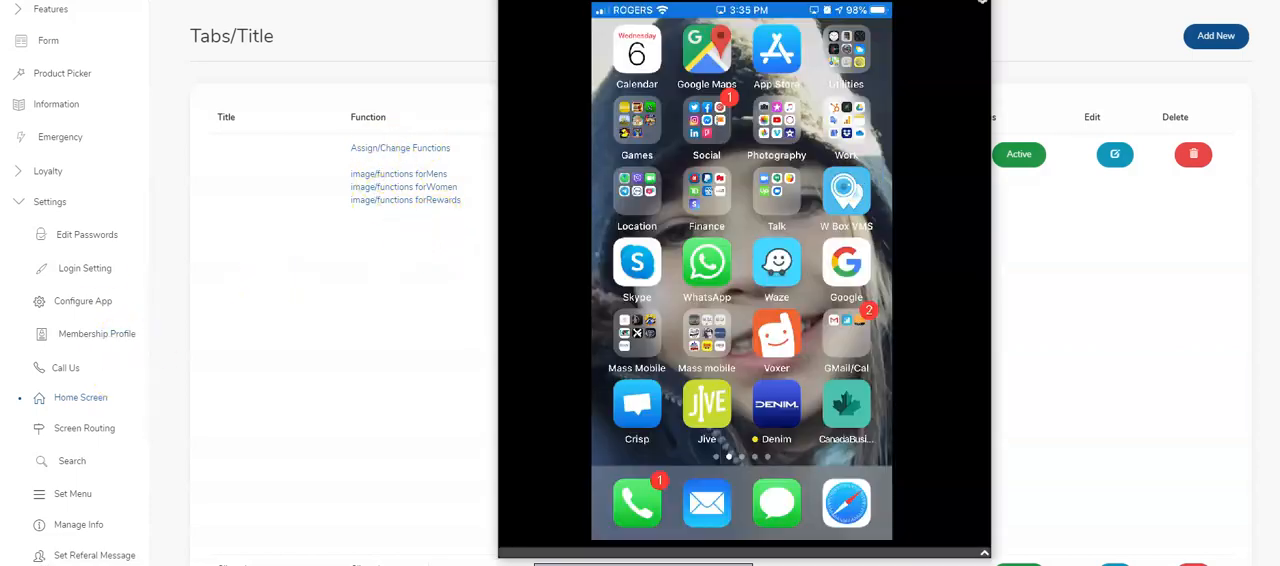
Launch the Denim app on the phone and browse the Men, Women and Rewards screens.
left_click(776, 405)
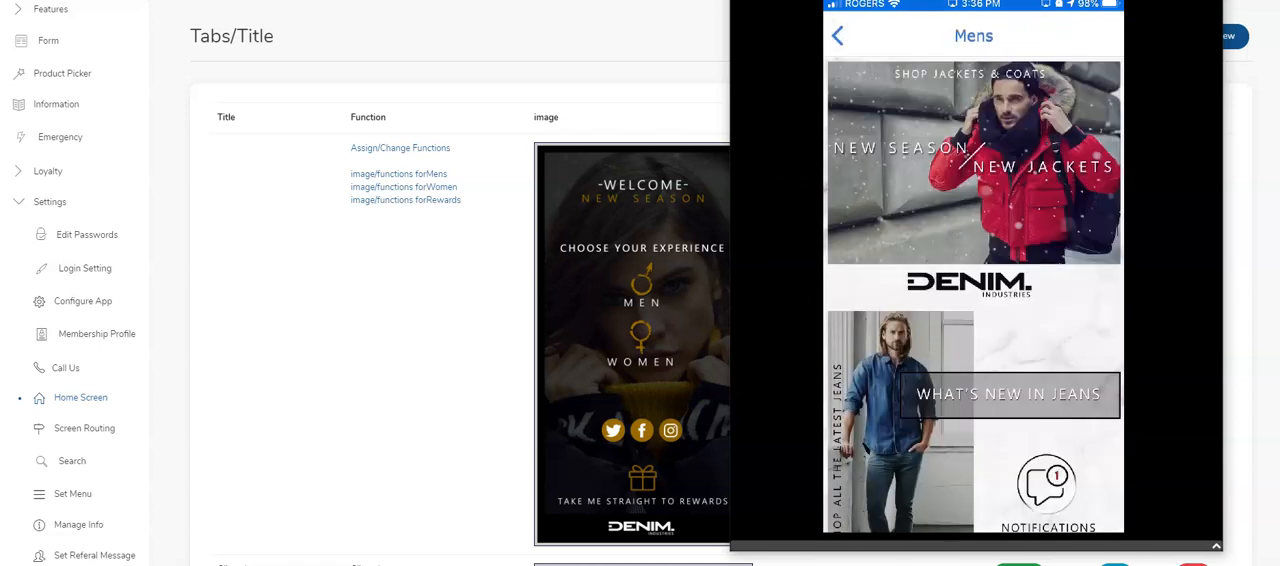
scroll("down", 3)
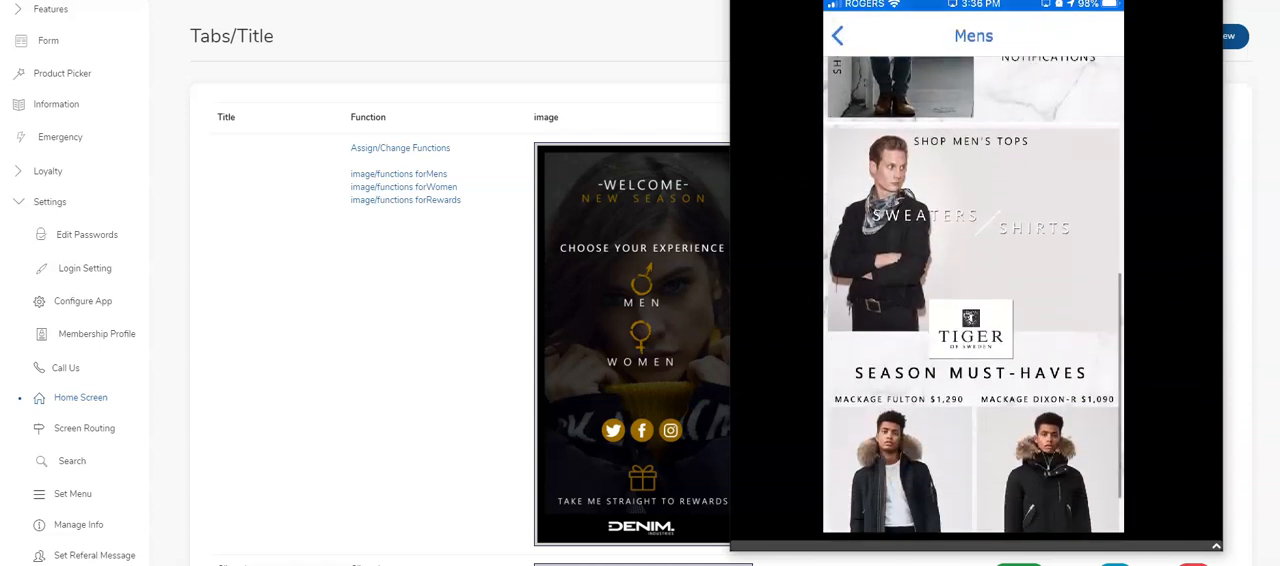
scroll("down", 3)
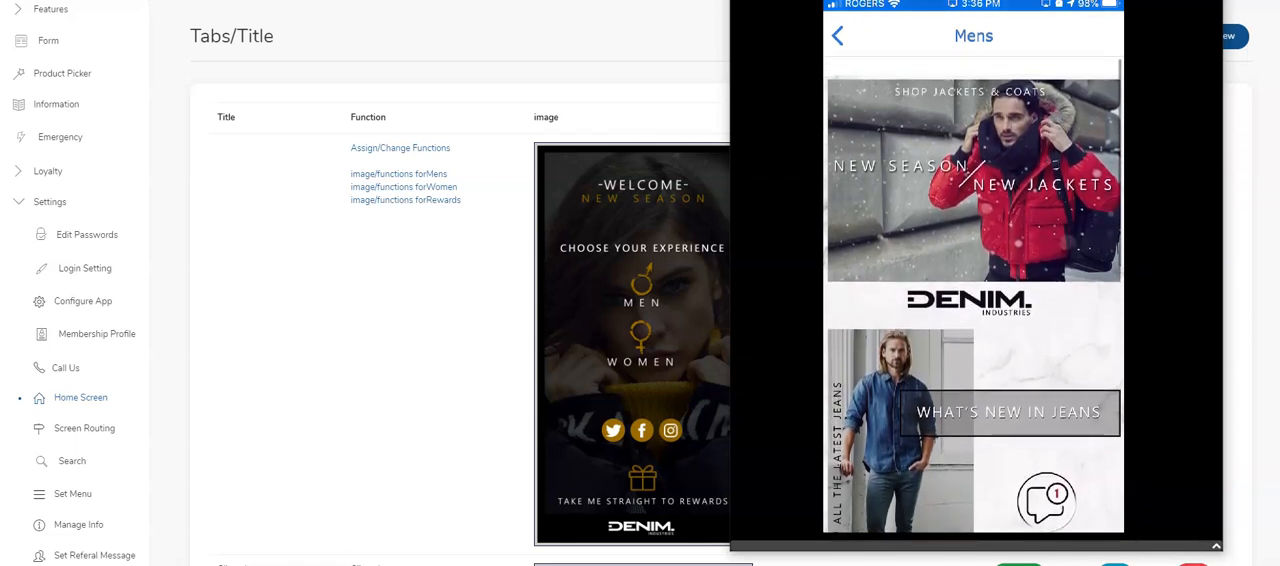
scroll("down", 3)
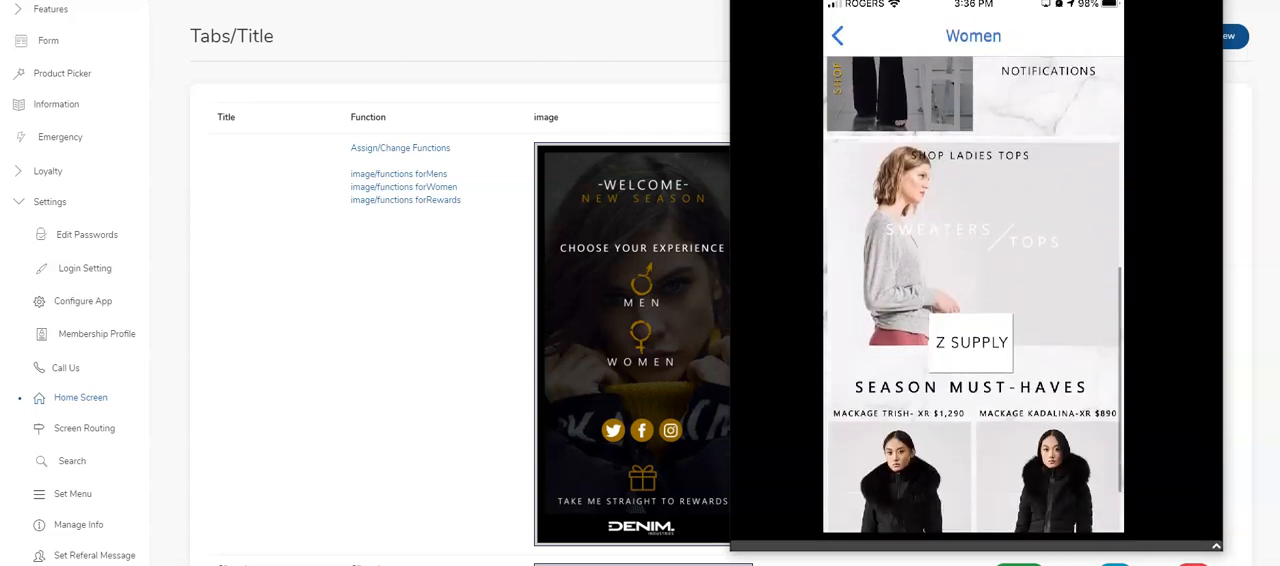
scroll("up", 3)
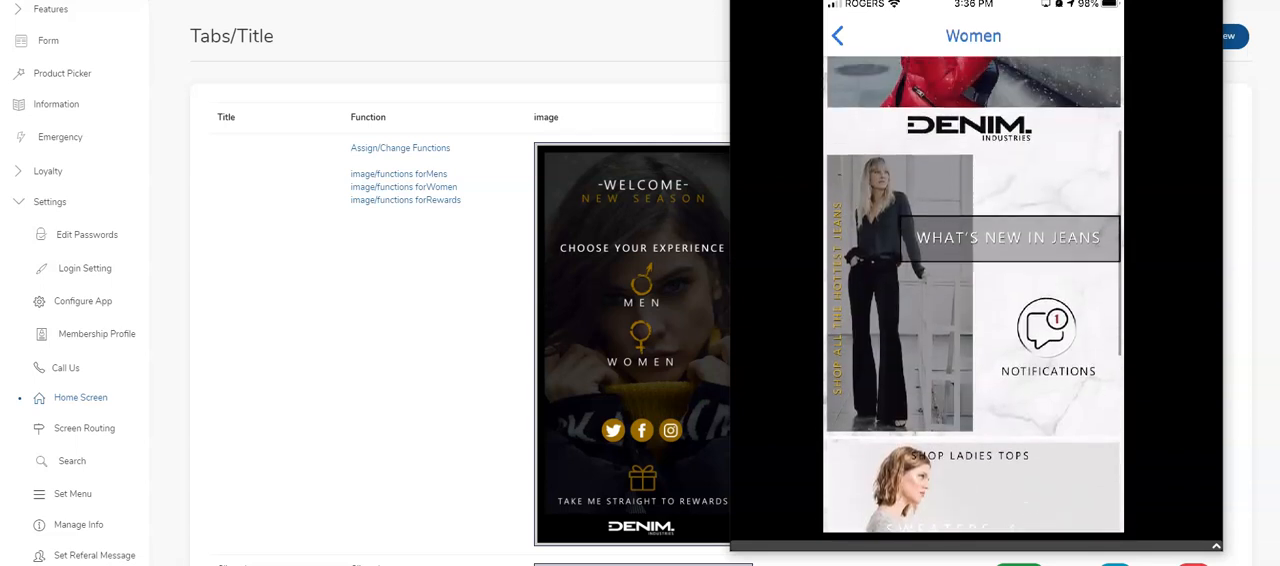
scroll("up", 3)
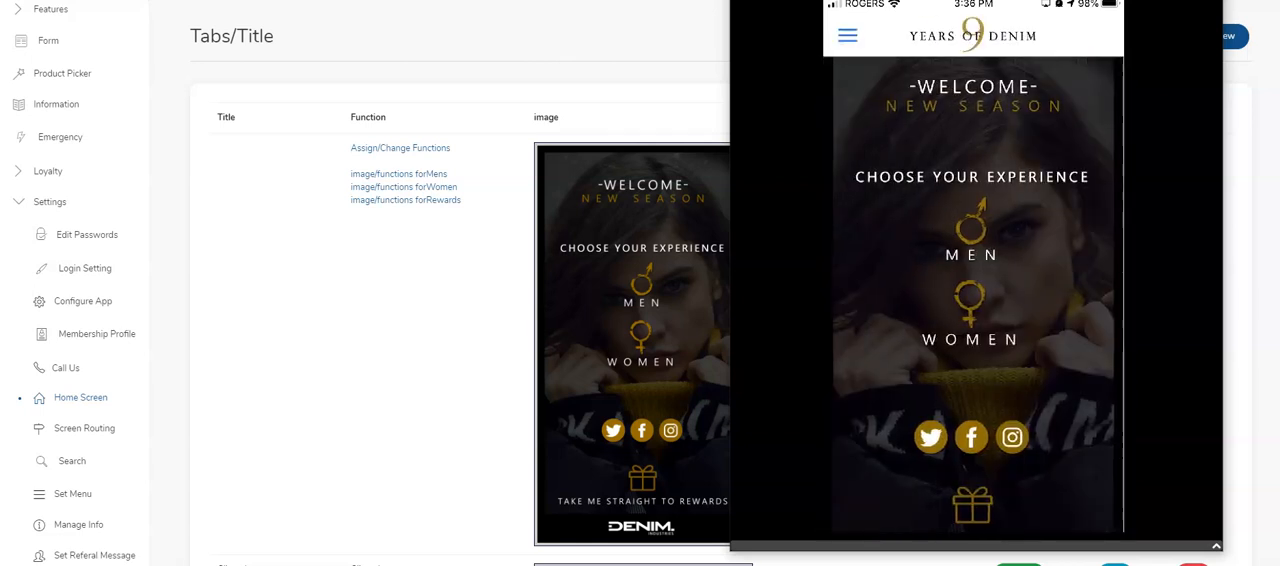
scroll("down", 3)
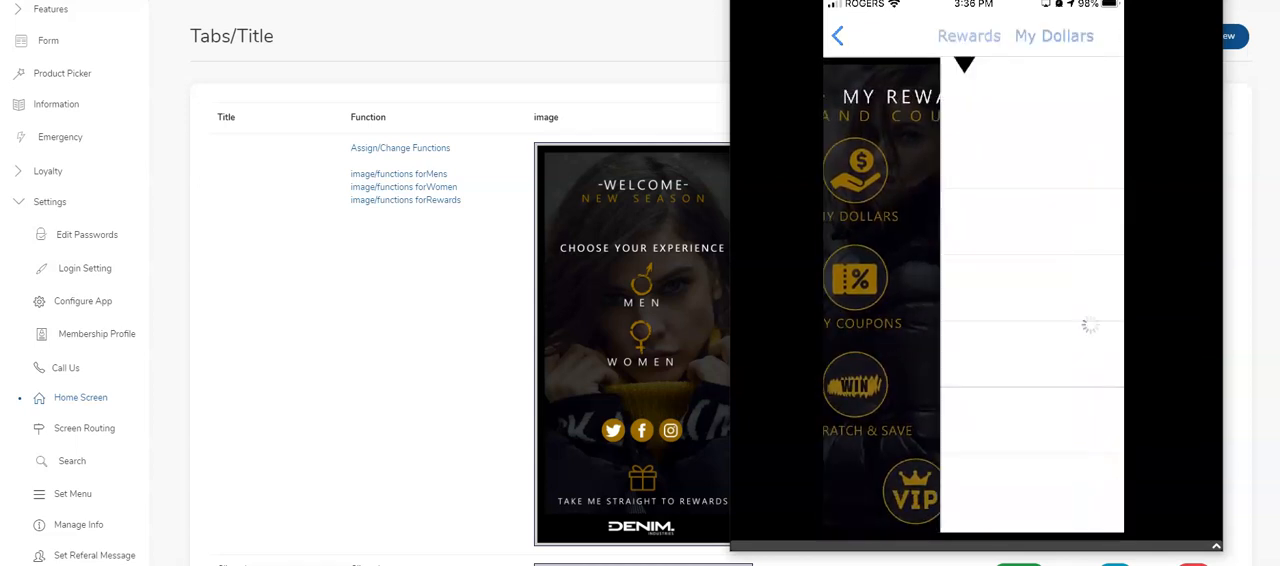
left_click(1053, 36)
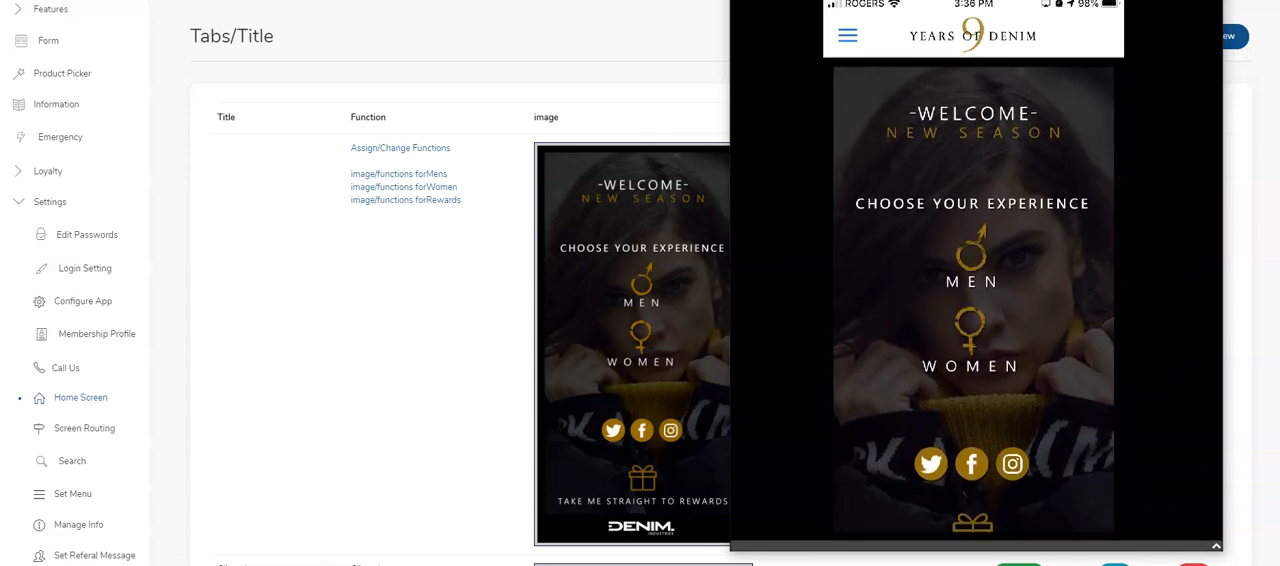
Reopen the Men sub home screen, scroll it, then leave to show the side menu.
left_click(971, 265)
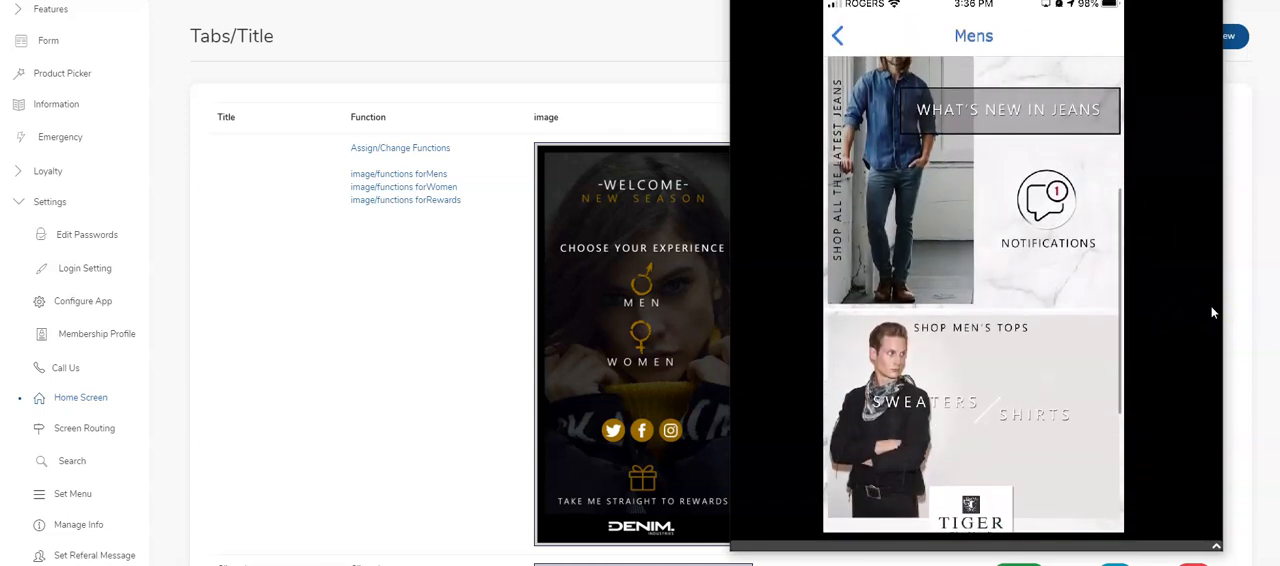
scroll("up", 3)
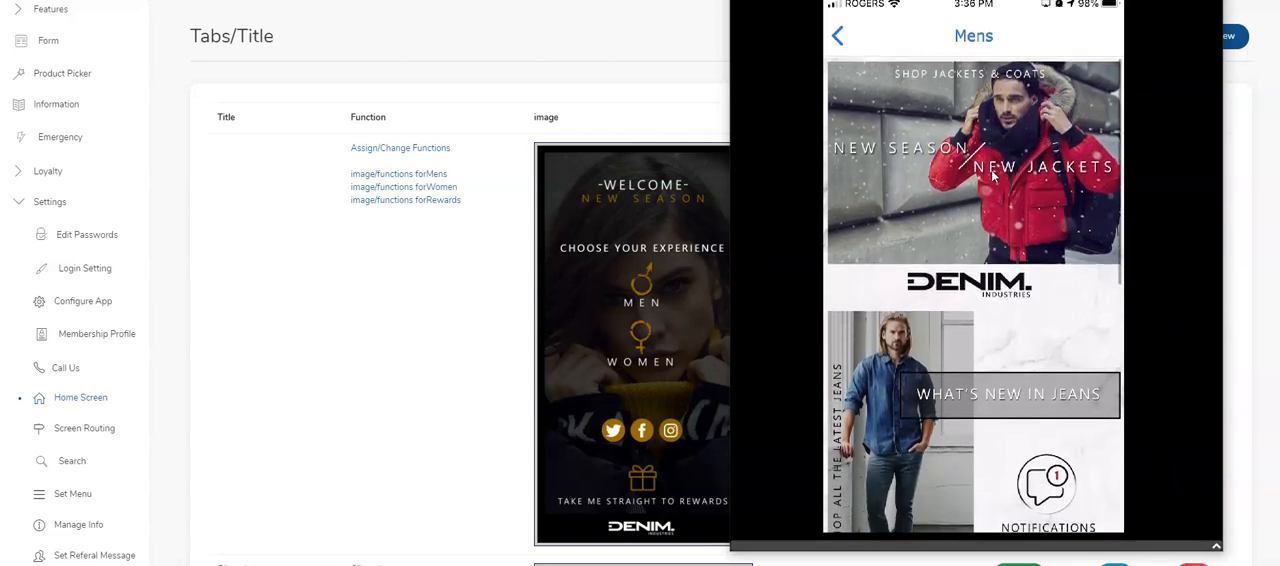
left_click(1091, 35)
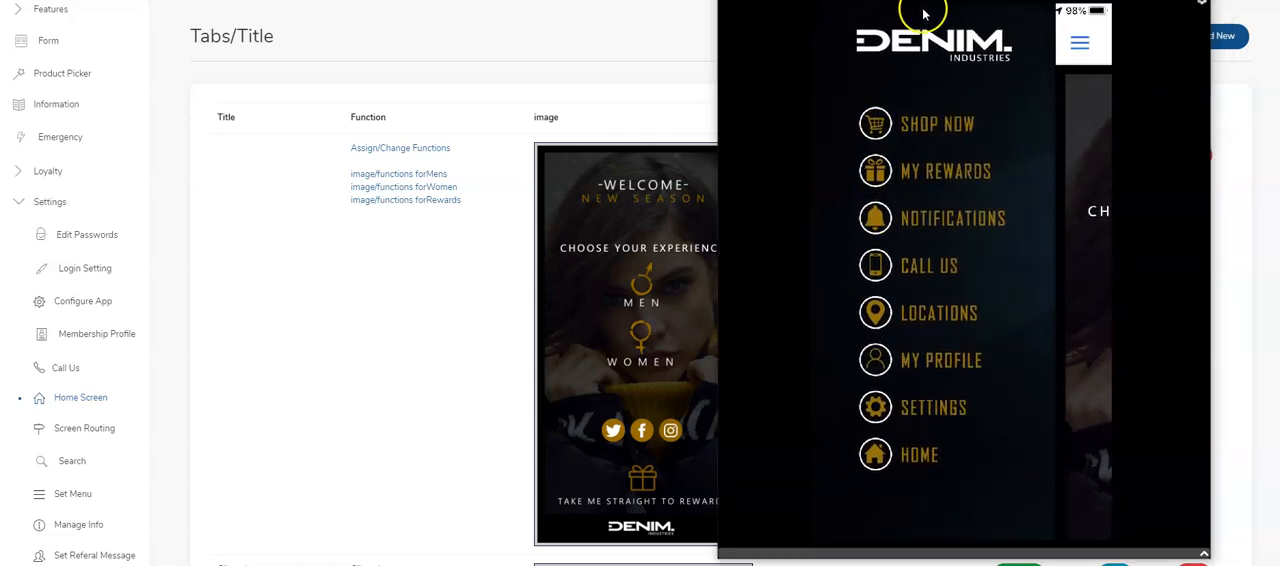
mouse_move(938, 123)
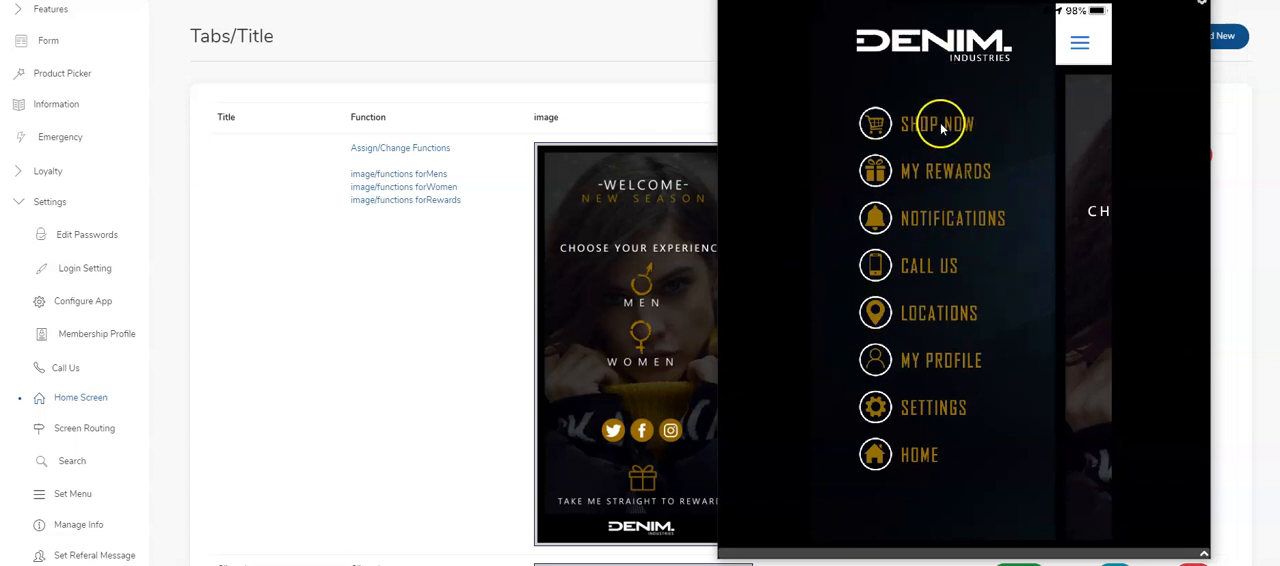
mouse_move(940, 433)
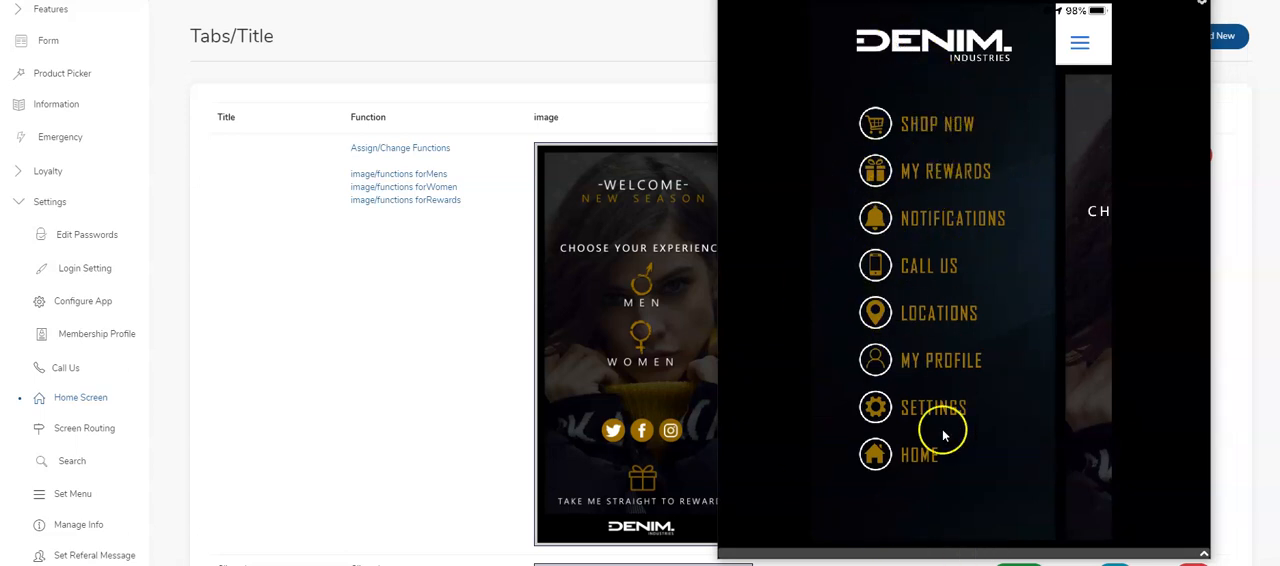
mouse_move(310, 400)
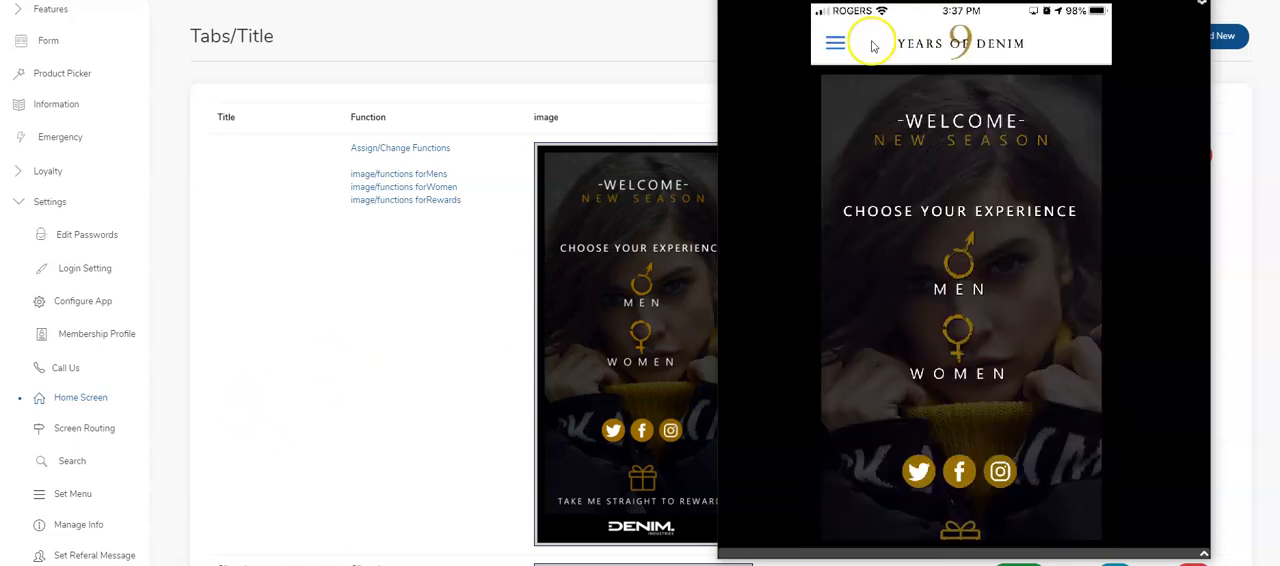
mouse_move(635, 178)
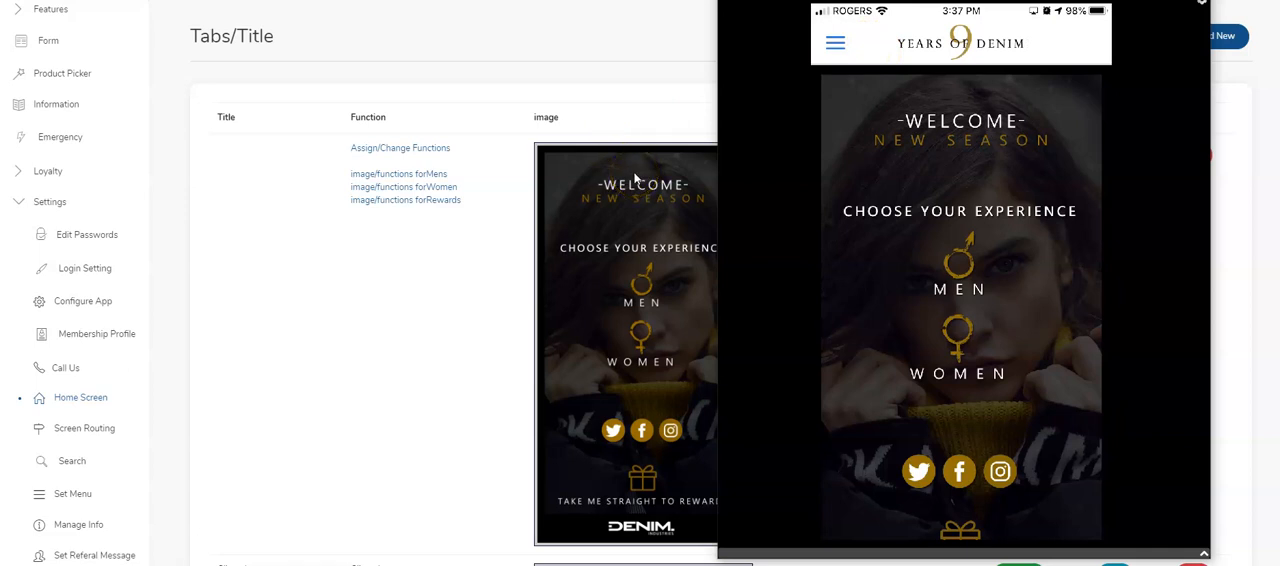